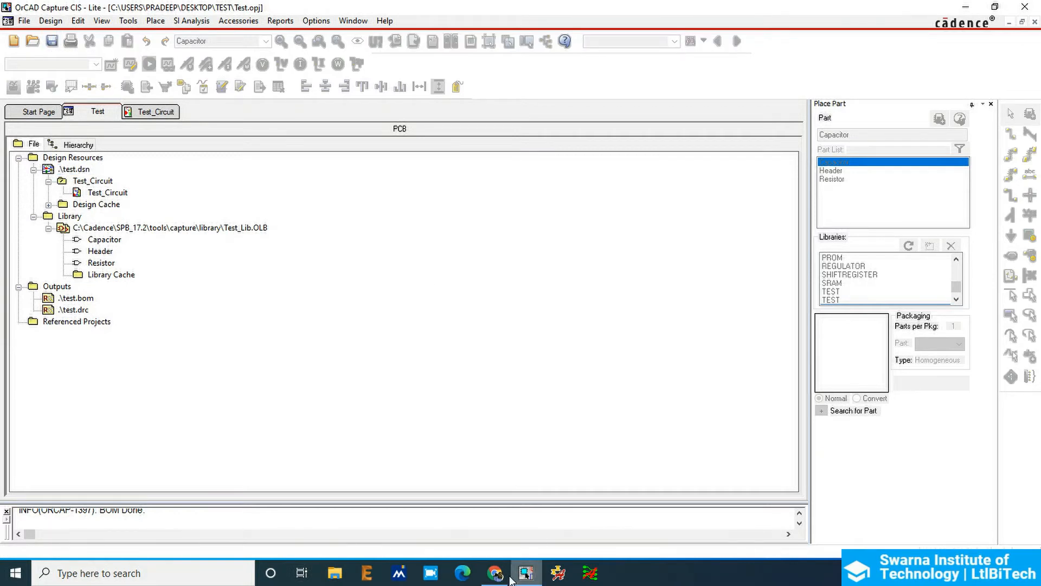
mouse_move(525, 573)
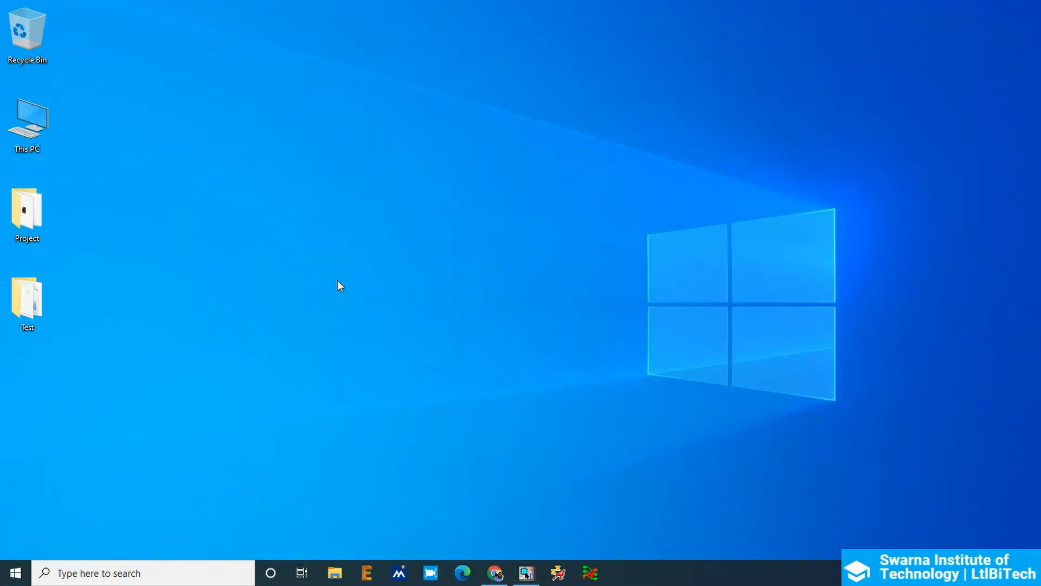
mouse_move(344, 280)
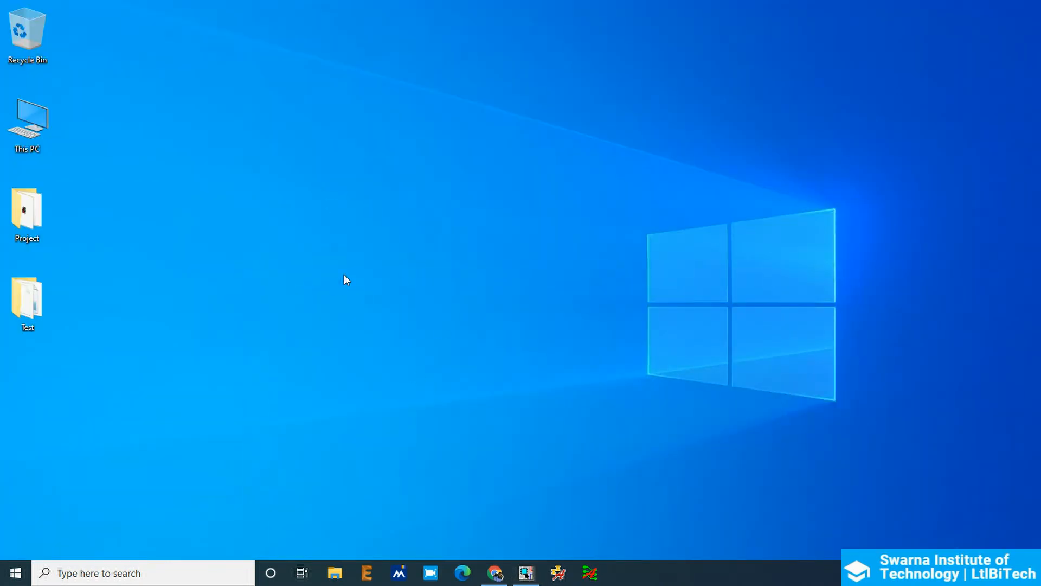
Launch Cadence Pad Editor from the Start menu by searching "pad"
click(14, 573)
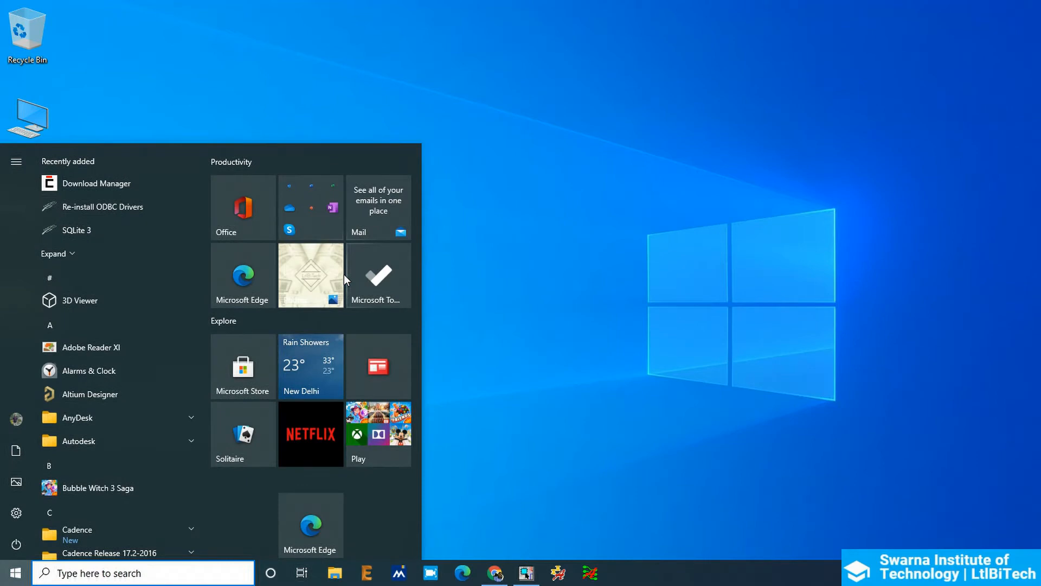
text(pad)
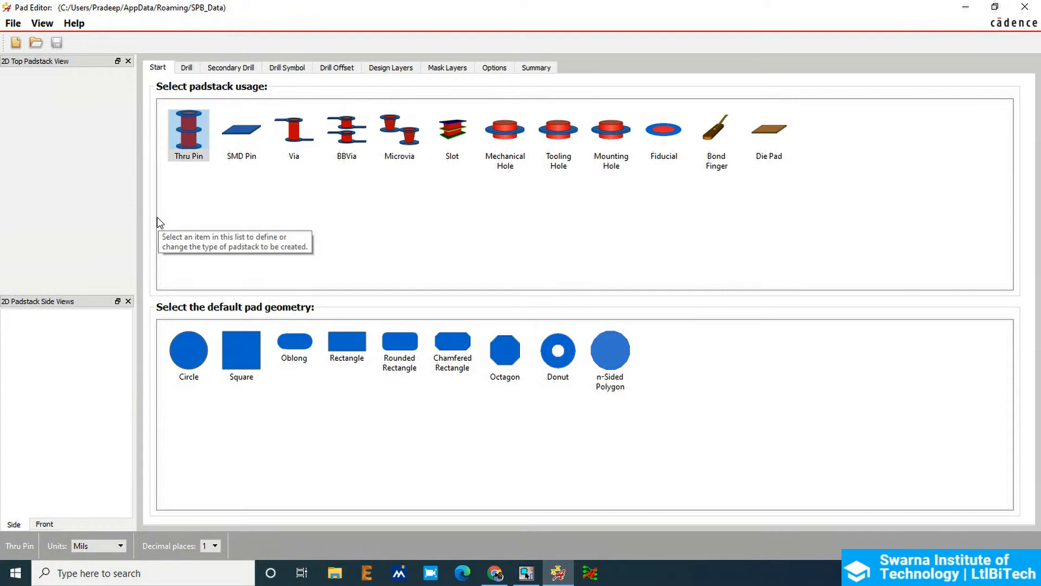
Start a new padstack via File > New to bring up the New Padstack dialog
click(13, 23)
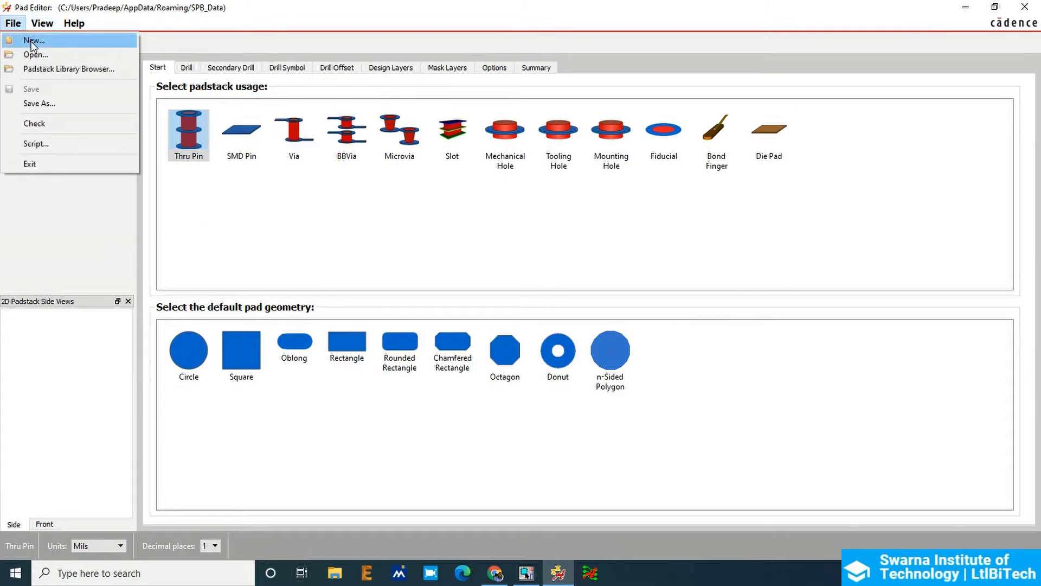
click(34, 40)
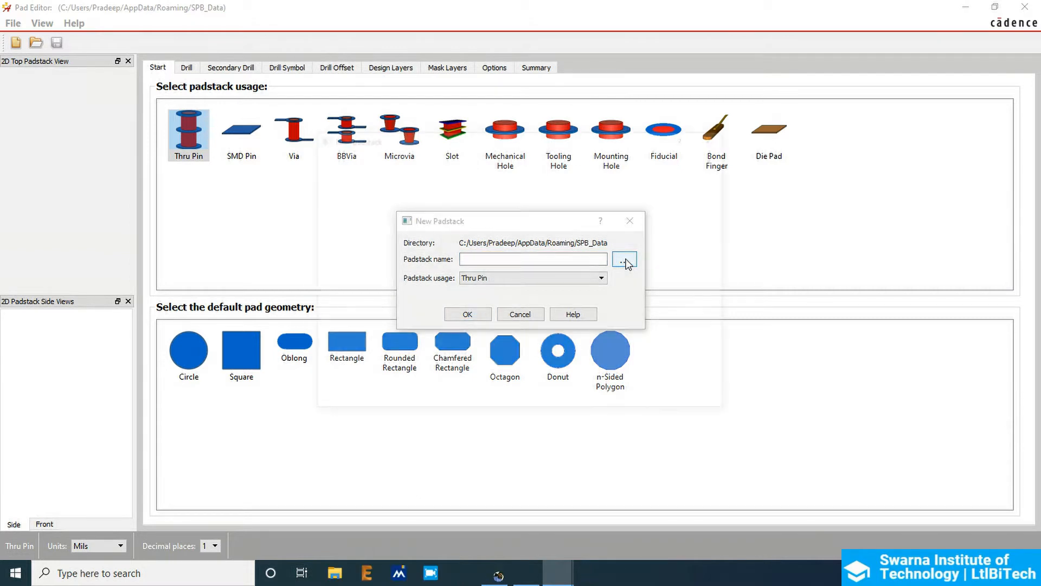
Browse to Desktop > Test and create and enter a new Footprints folder
click(622, 259)
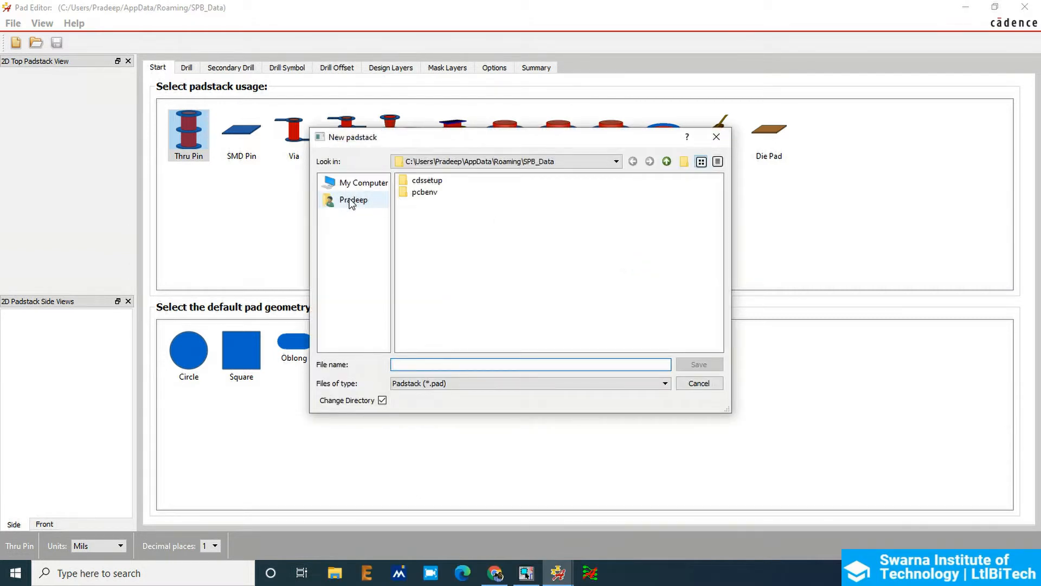
click(364, 182)
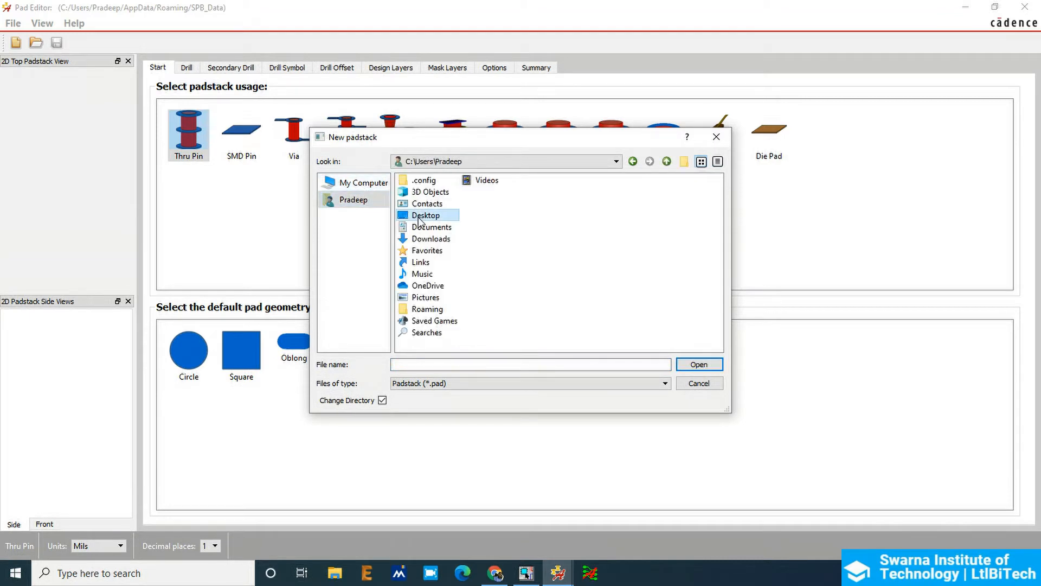
double_click(425, 215)
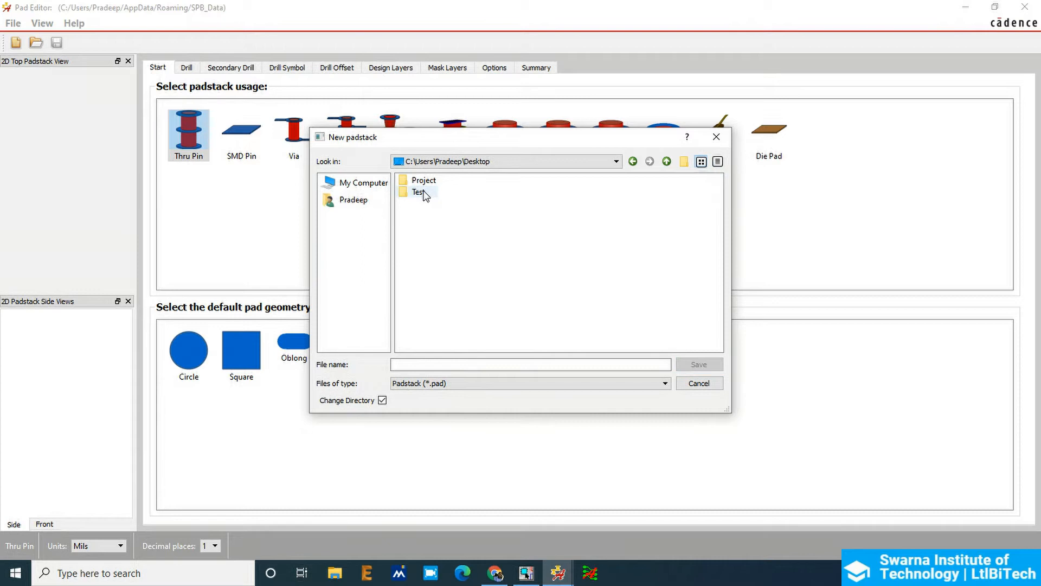
double_click(416, 192)
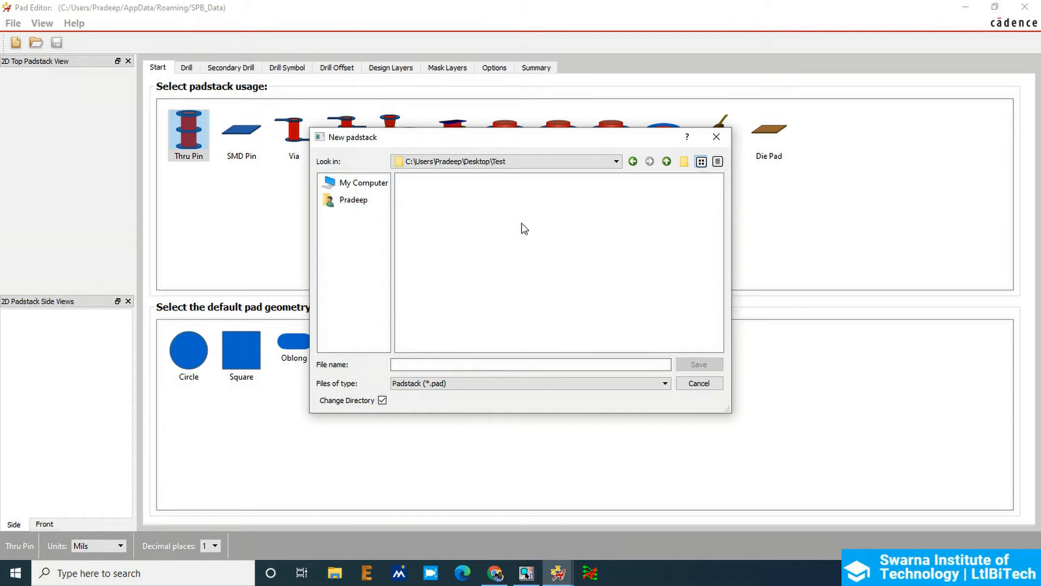
mouse_move(683, 161)
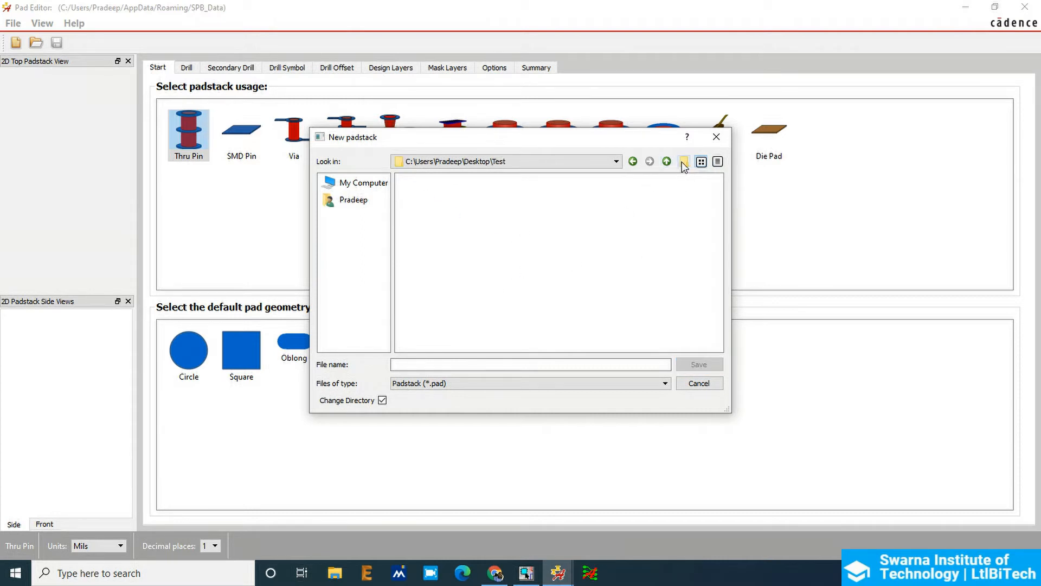
click(684, 162)
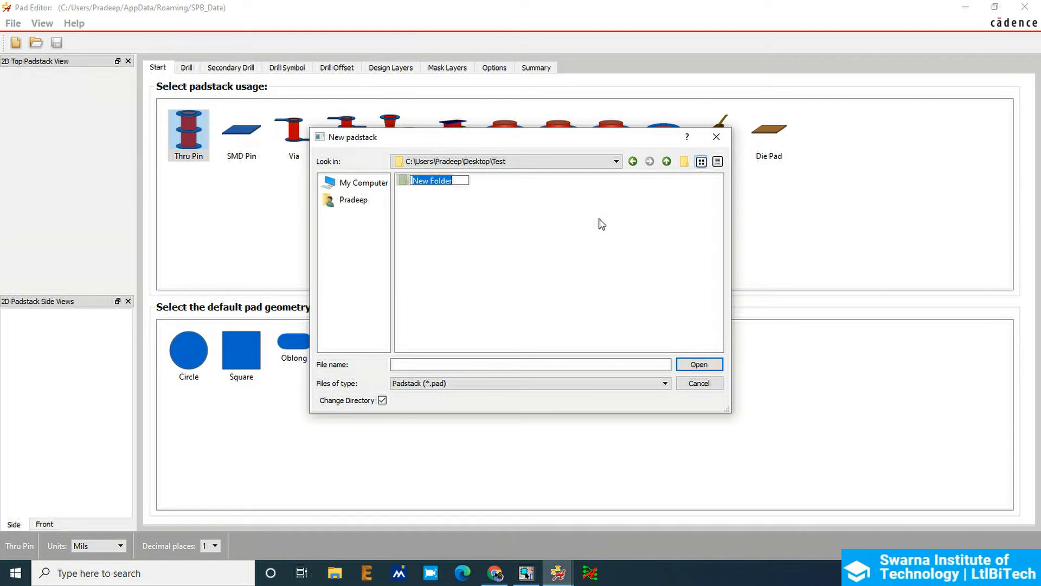
text(Footprints)
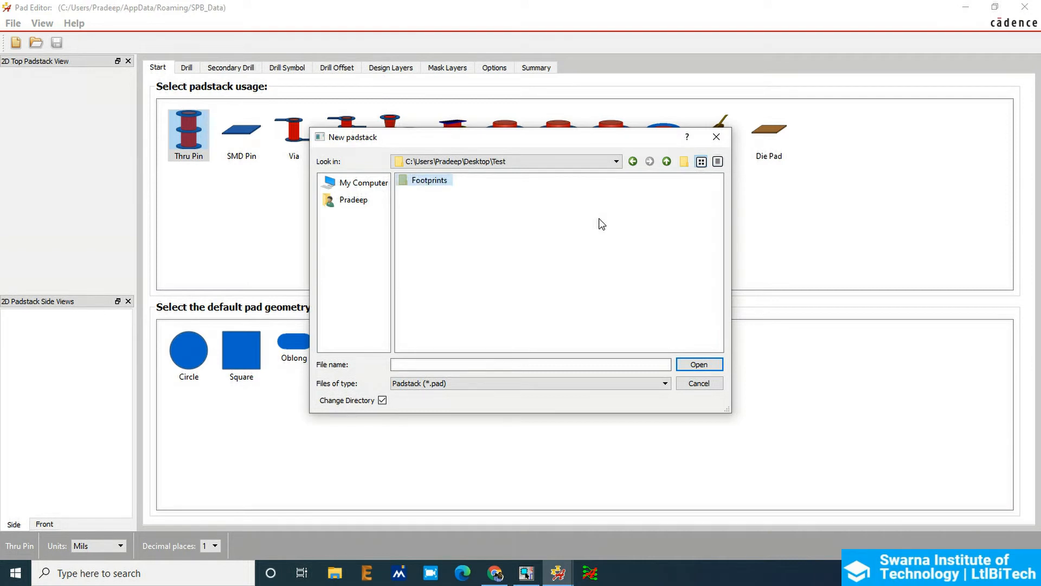
double_click(429, 179)
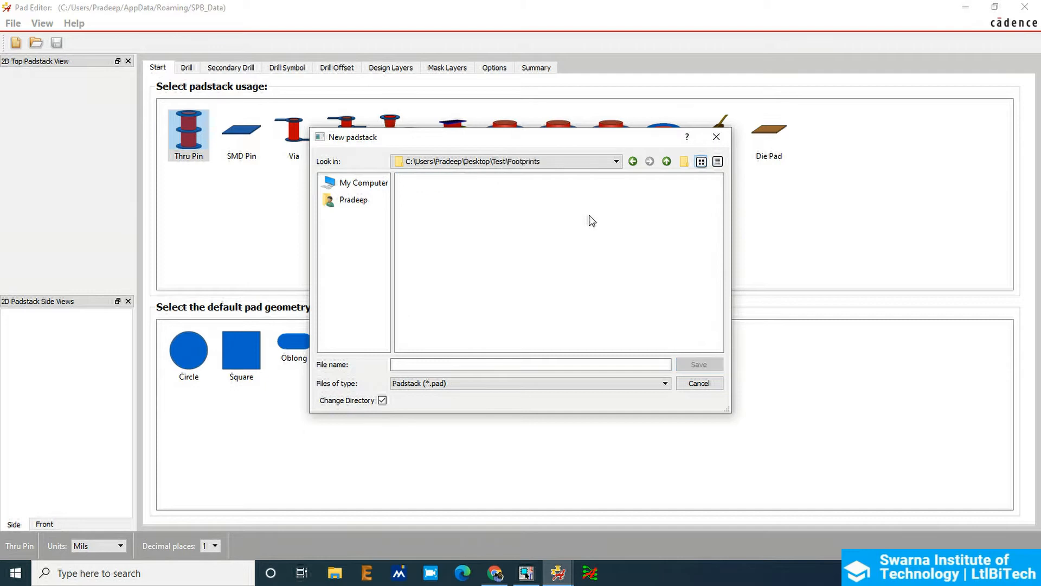
Enter Header_1Dx2P as the padstack file name
click(531, 364)
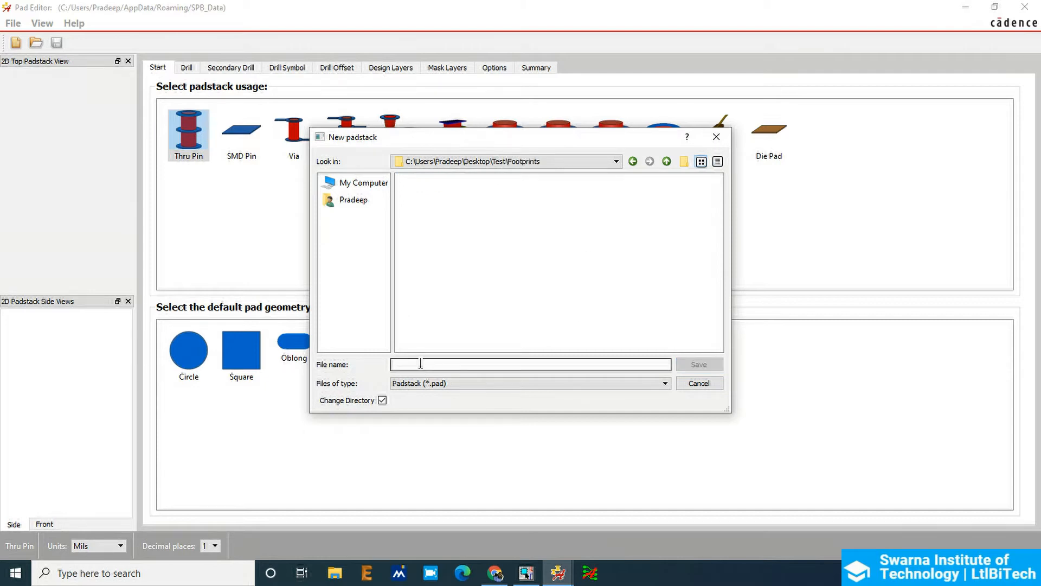
text(Header)
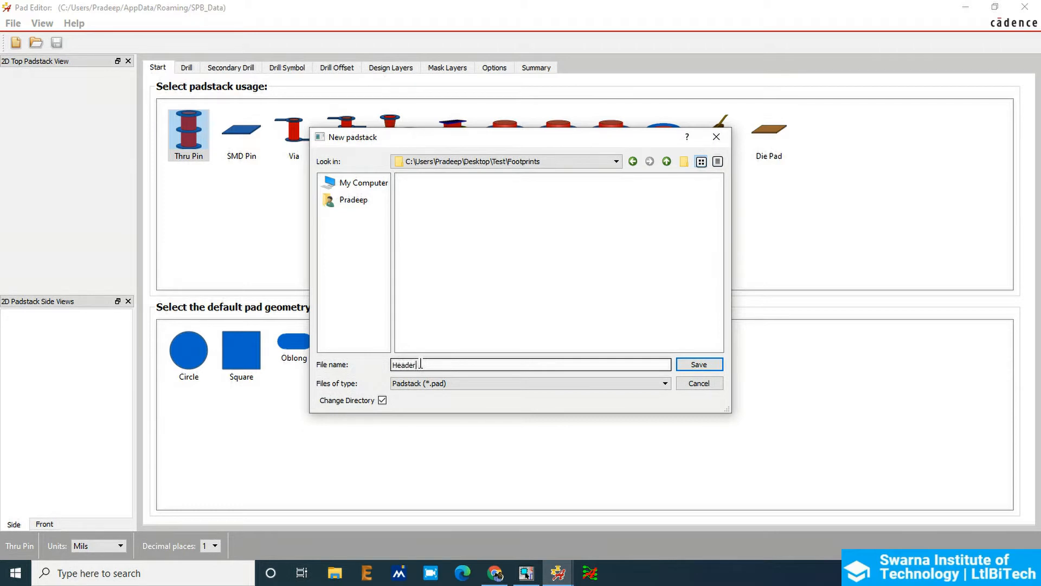
text(_)
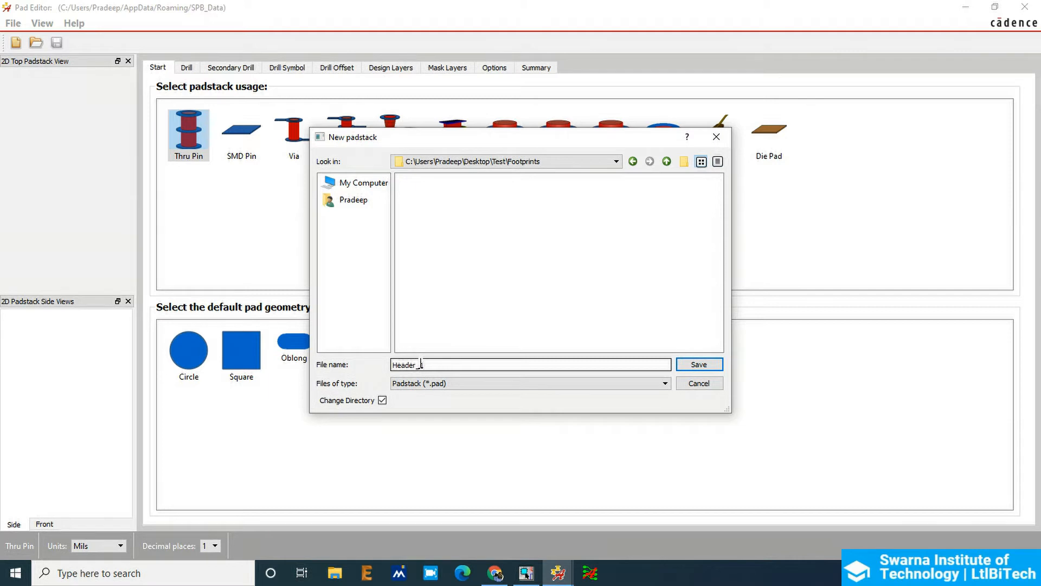
text(1D)
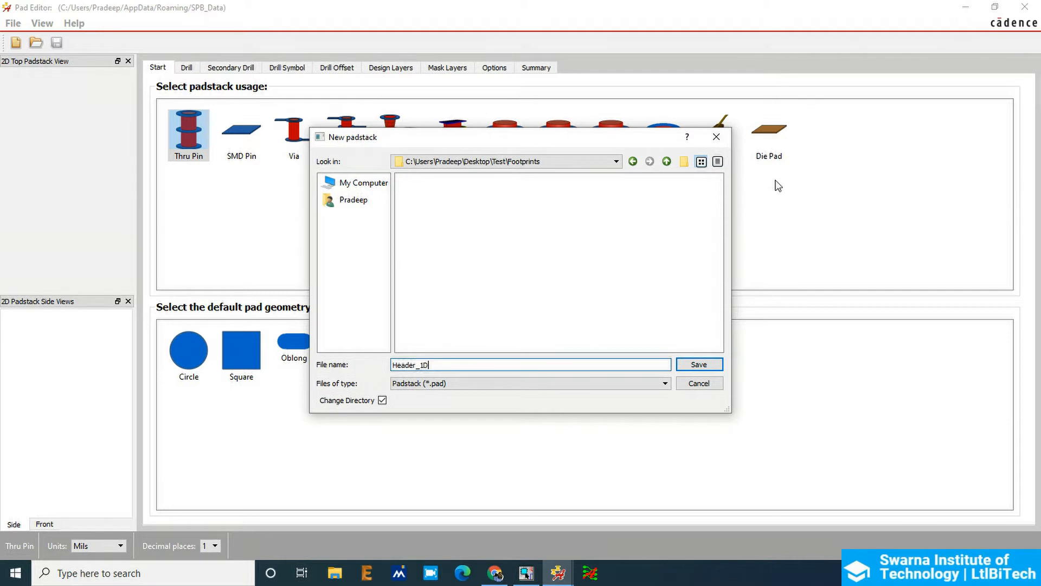
text(x)
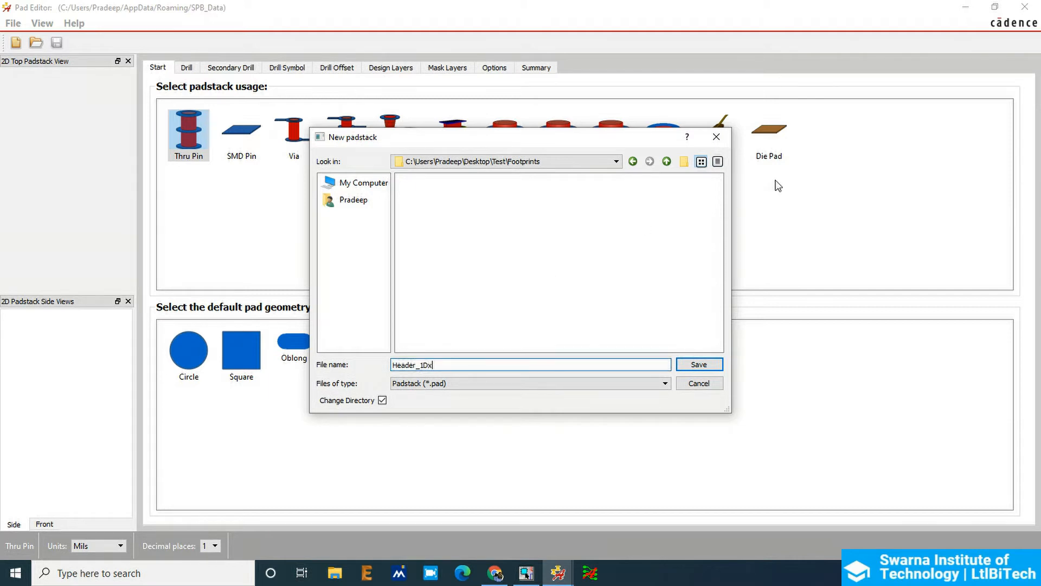
text(2)
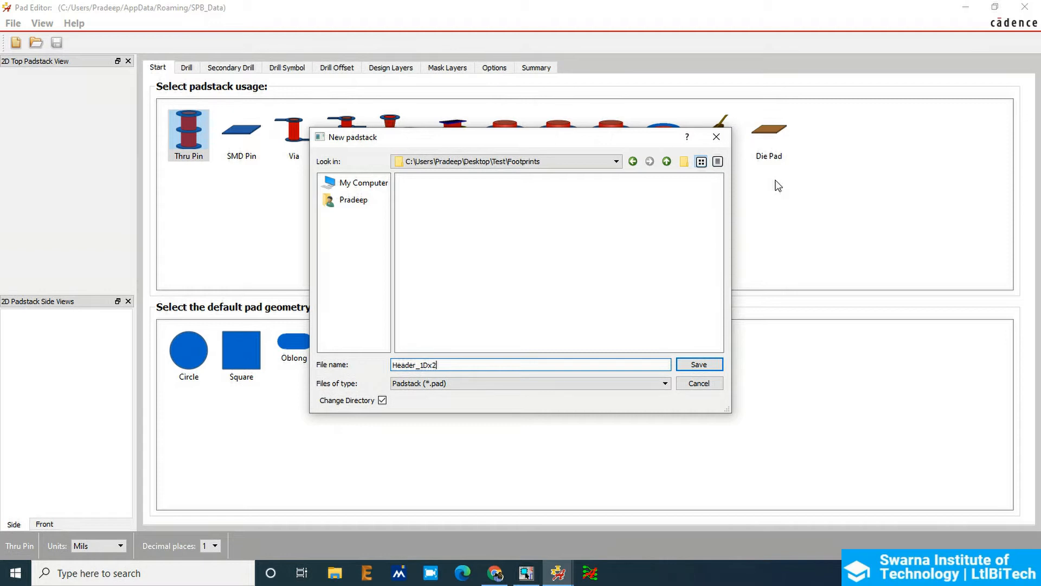
text(P)
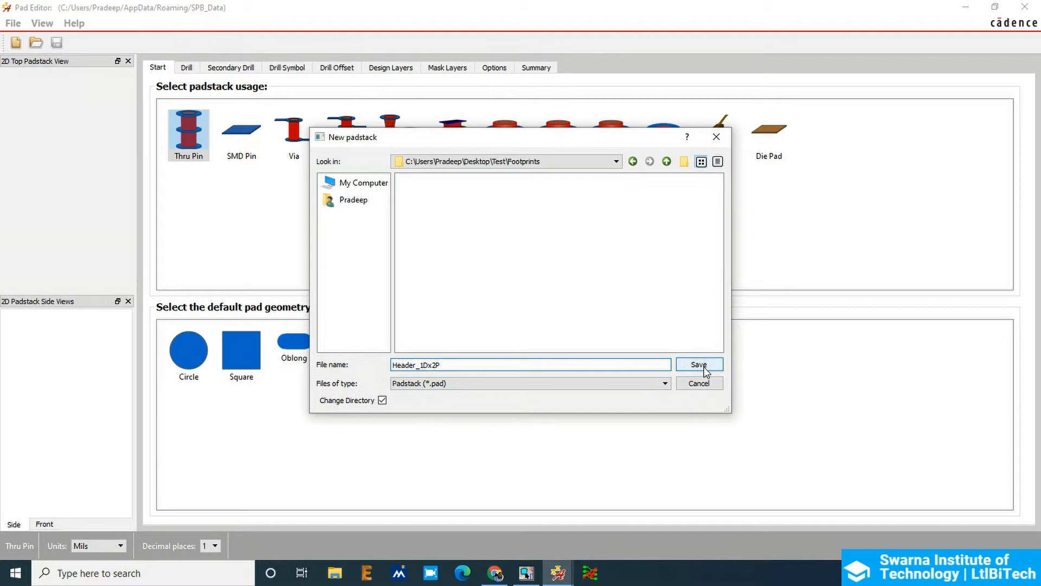
Save the file location, keep Thru Pin usage and create the Header_1Dx2P padstack
click(699, 364)
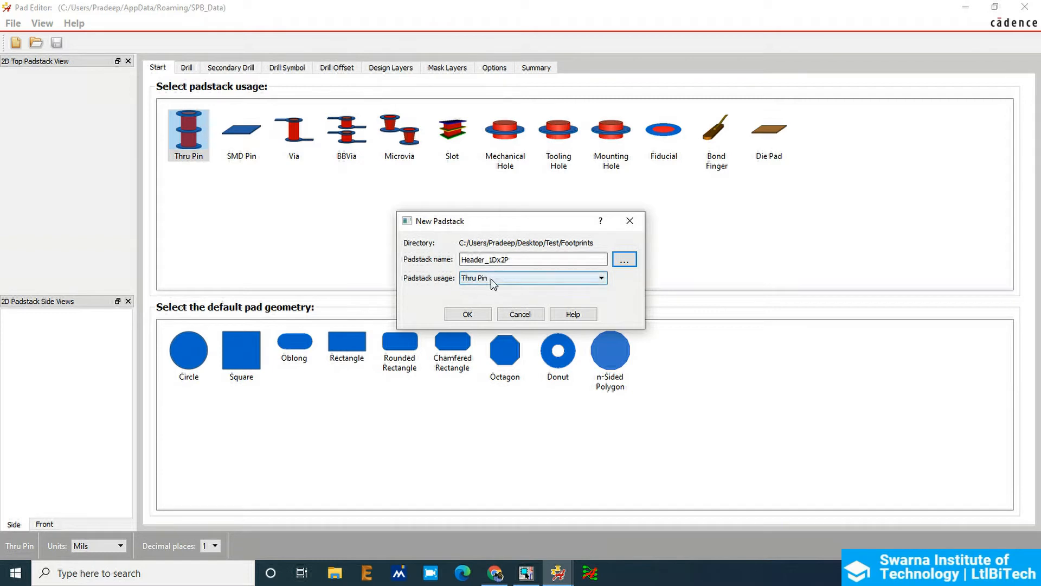
click(600, 277)
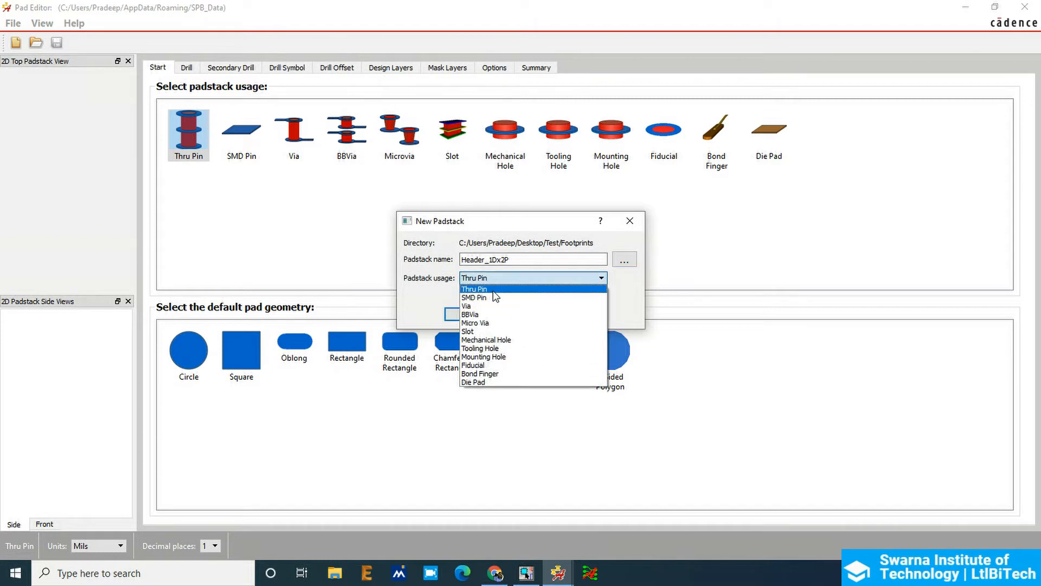
click(473, 287)
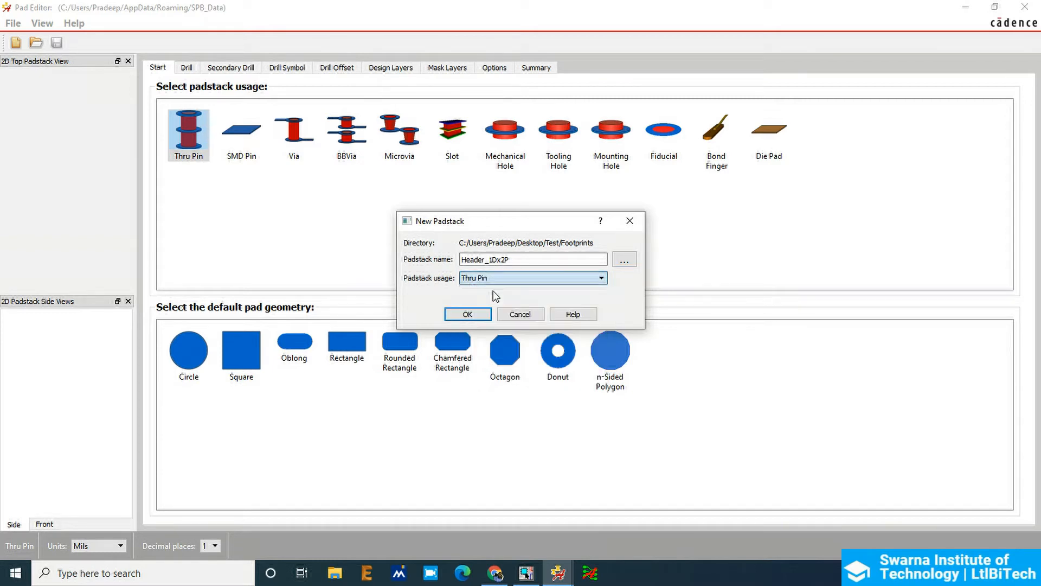
click(467, 313)
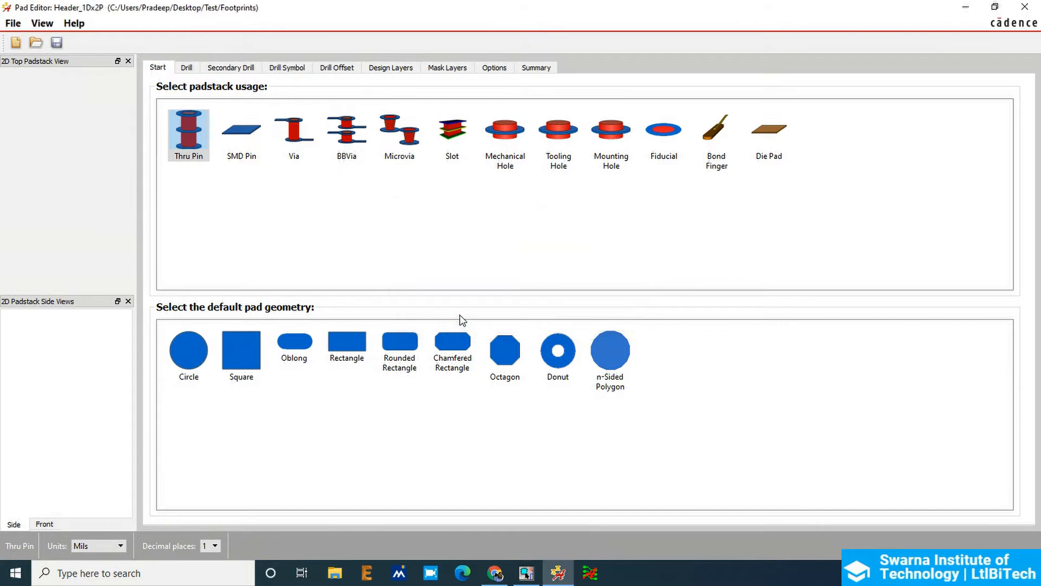
mouse_move(459, 309)
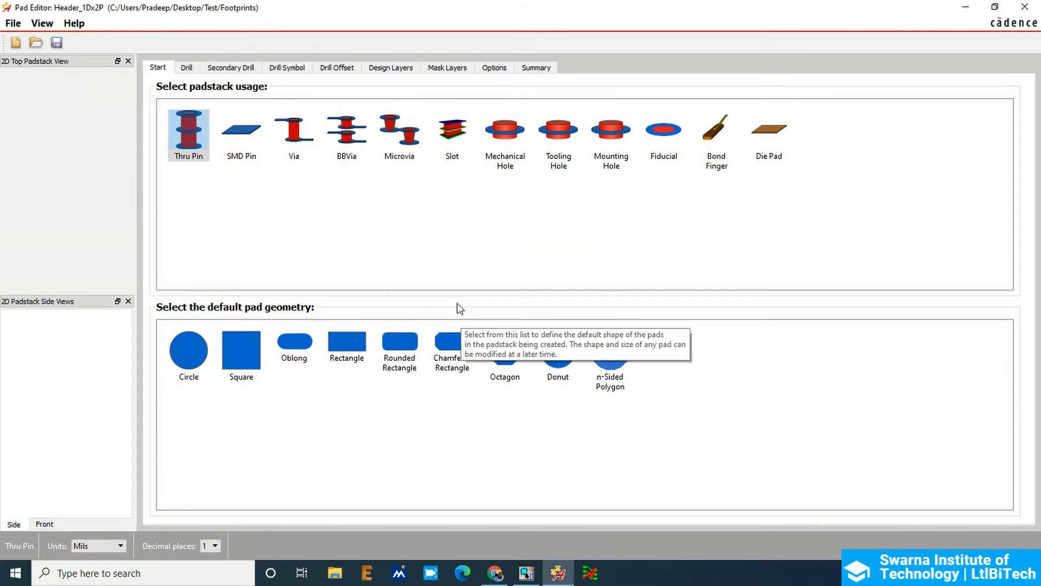
mouse_move(59, 14)
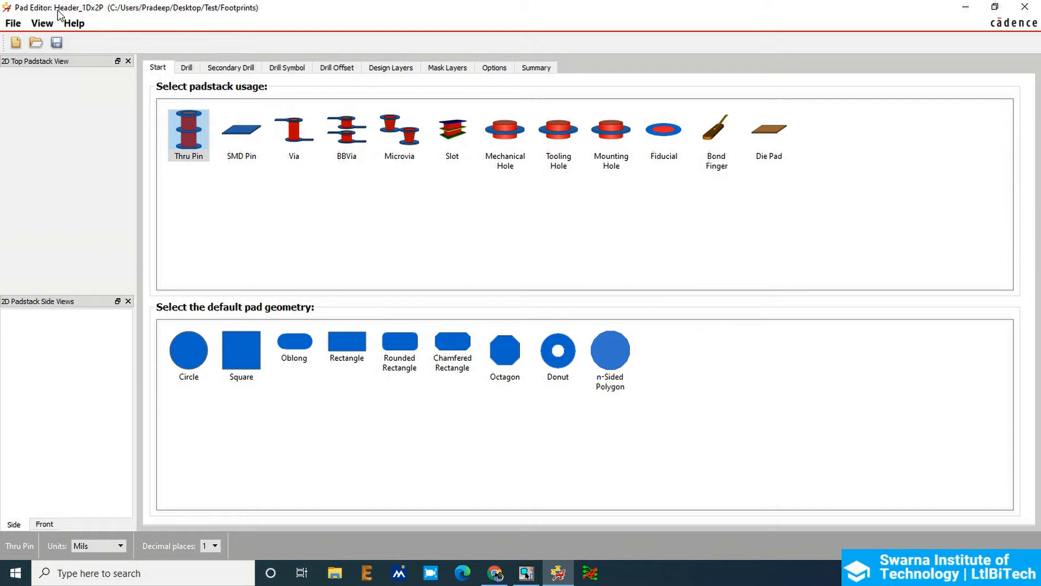
mouse_move(91, 38)
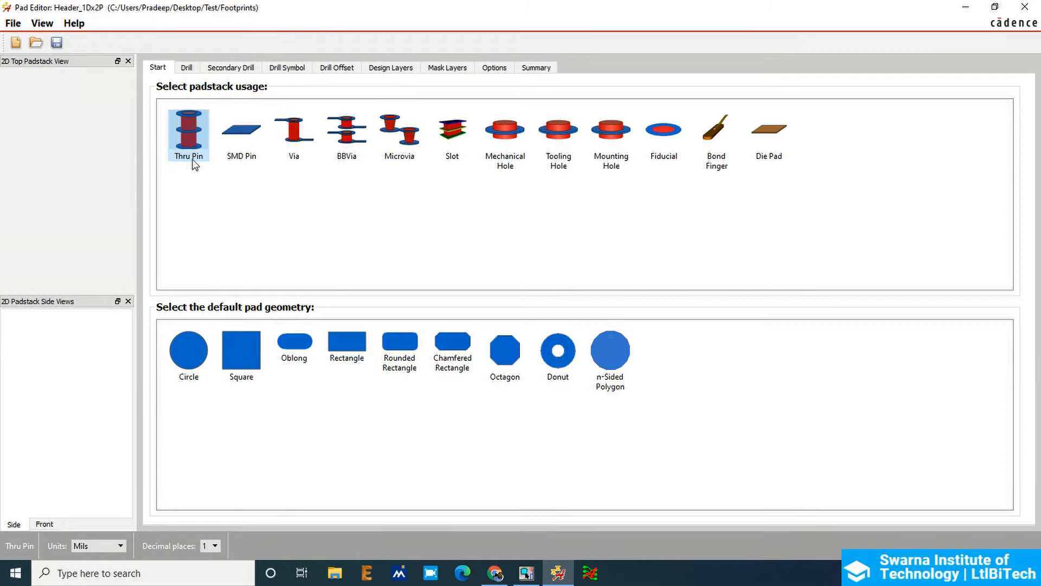
mouse_move(685, 271)
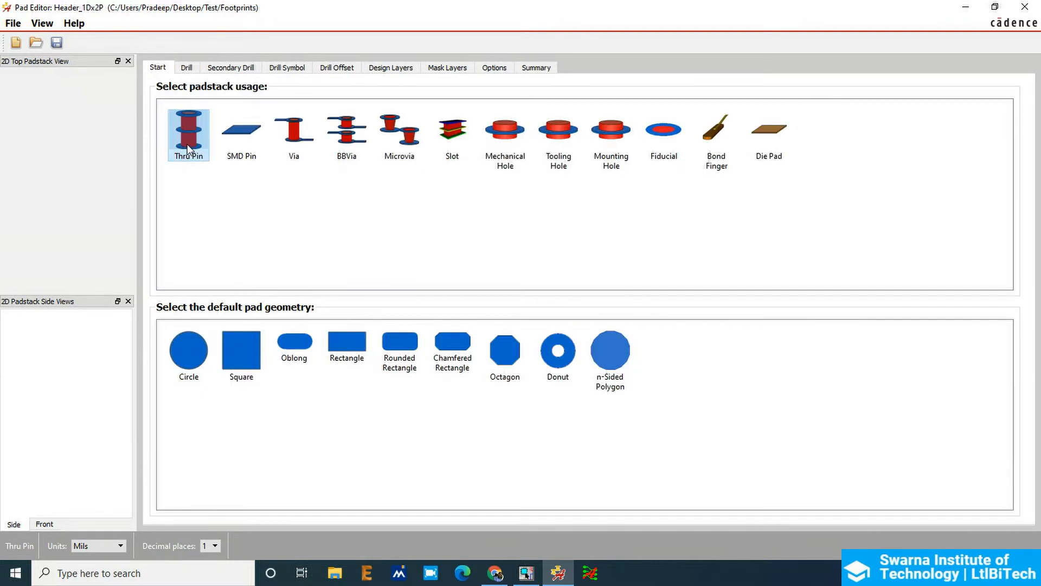
Set the padstack usage on the Start page to through pin
click(294, 129)
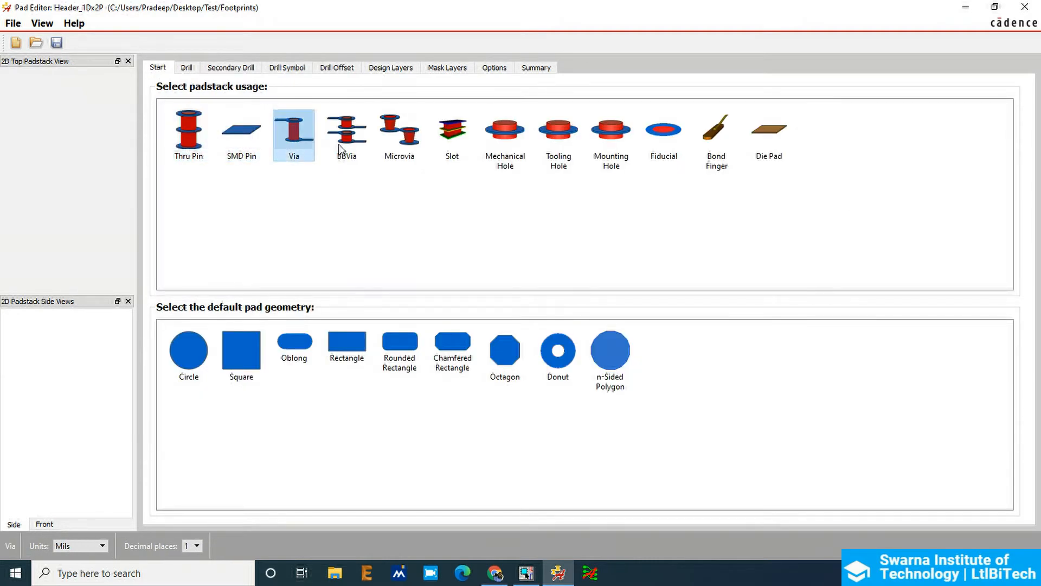
click(346, 134)
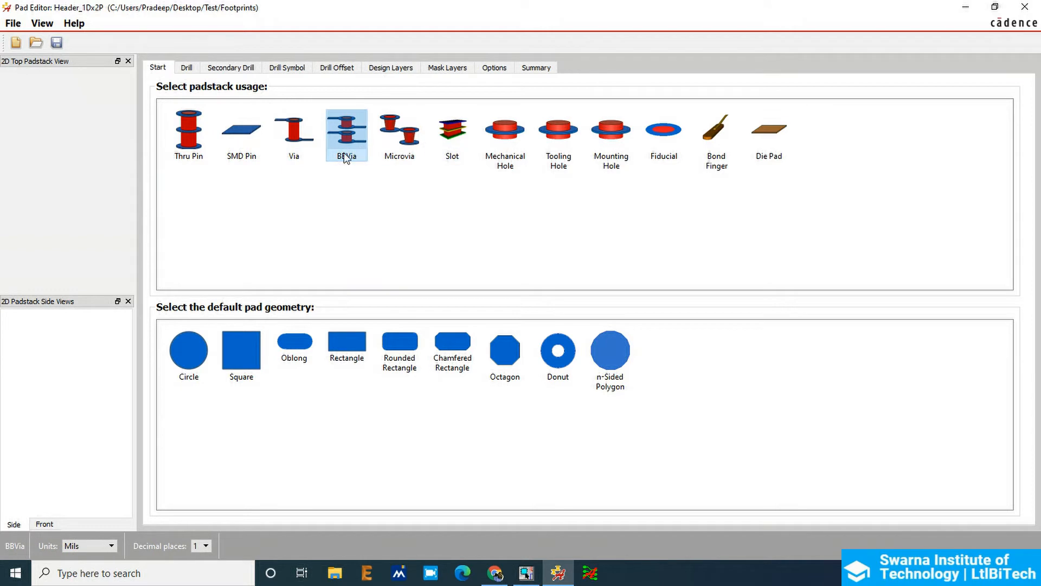
click(186, 67)
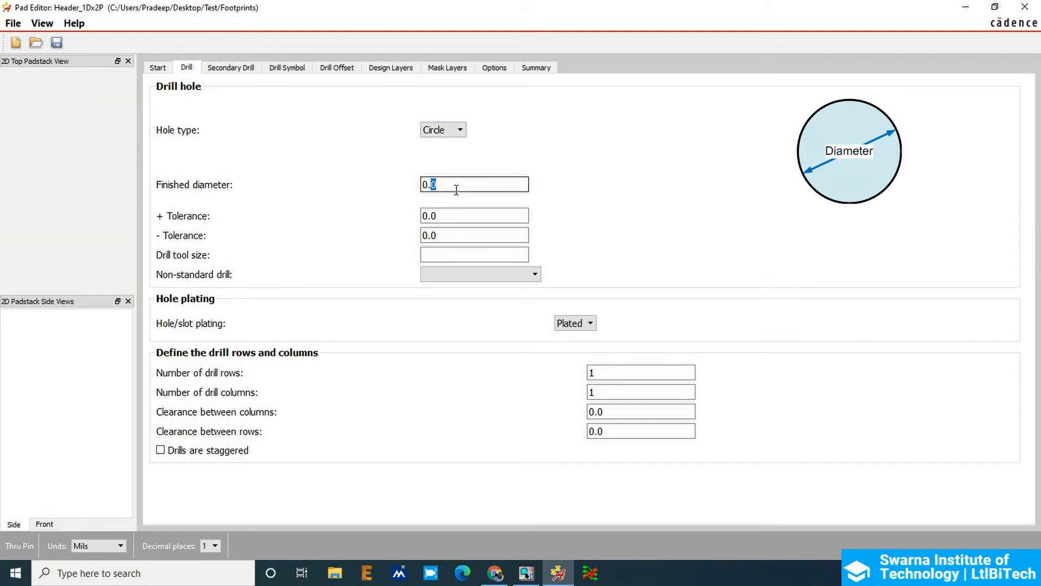
Define a plated drill hole with finished diameter 1, leaving drill offsets at zero
text(1)
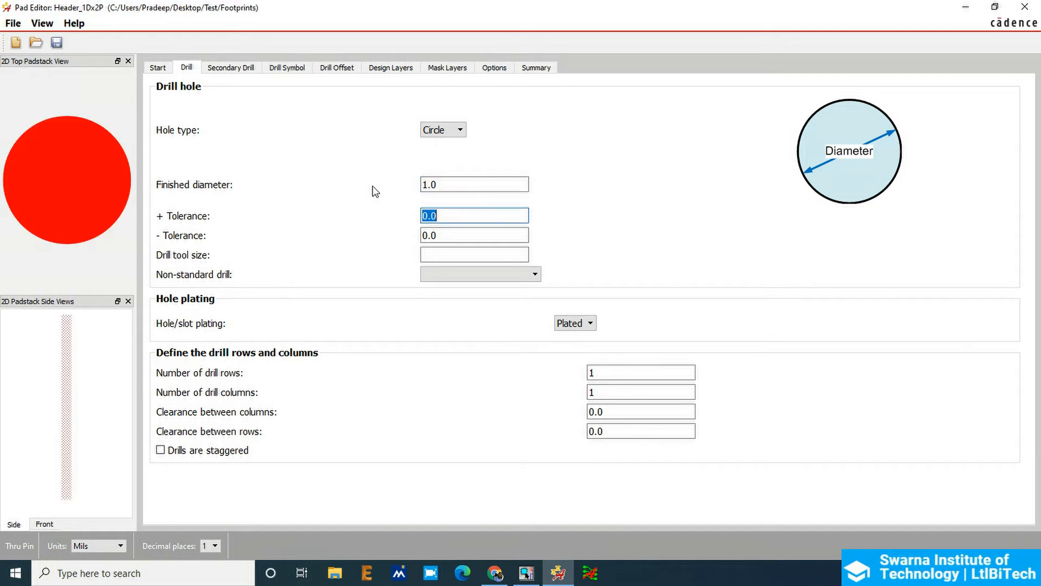
mouse_move(269, 295)
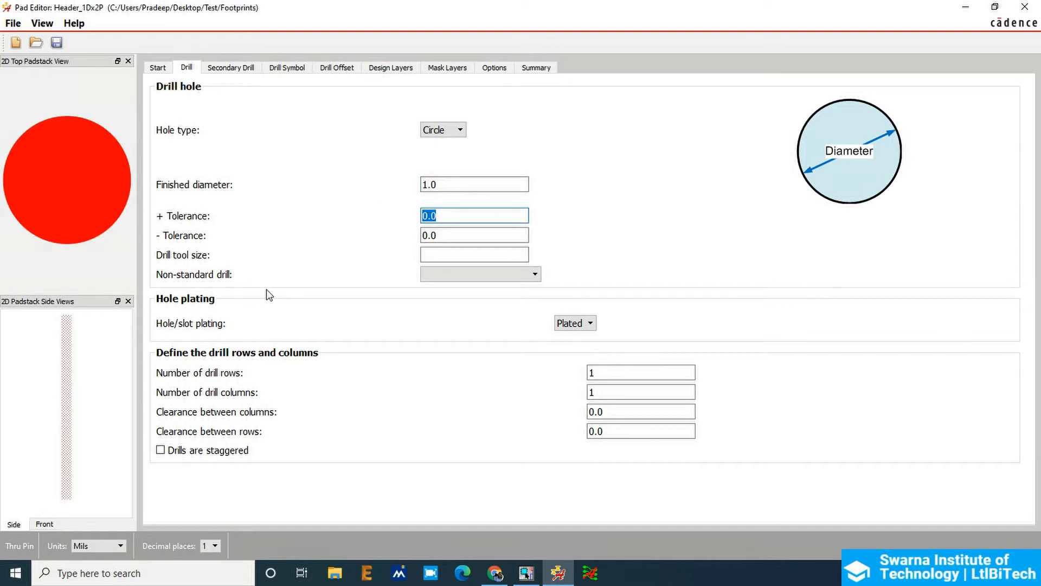
click(587, 323)
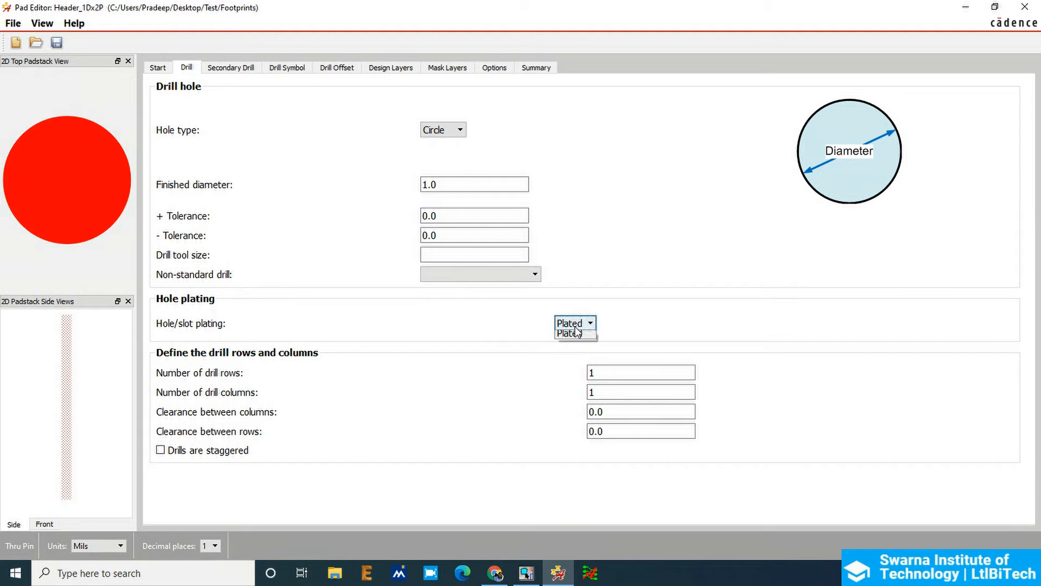
click(569, 323)
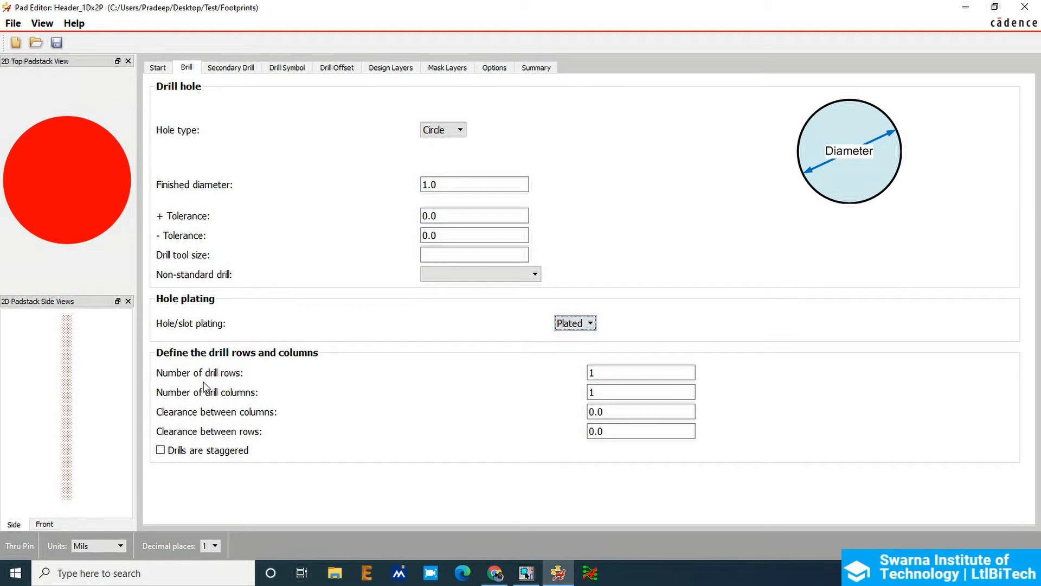
click(336, 68)
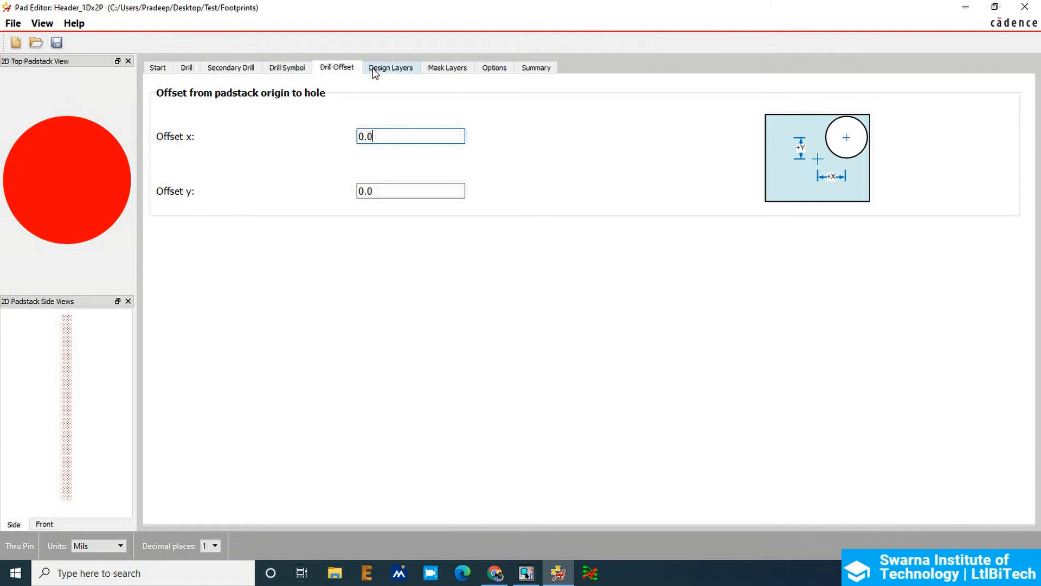
Make the BEGIN LAYER regular pad a 2.0 circle in the Design Layers table
click(390, 67)
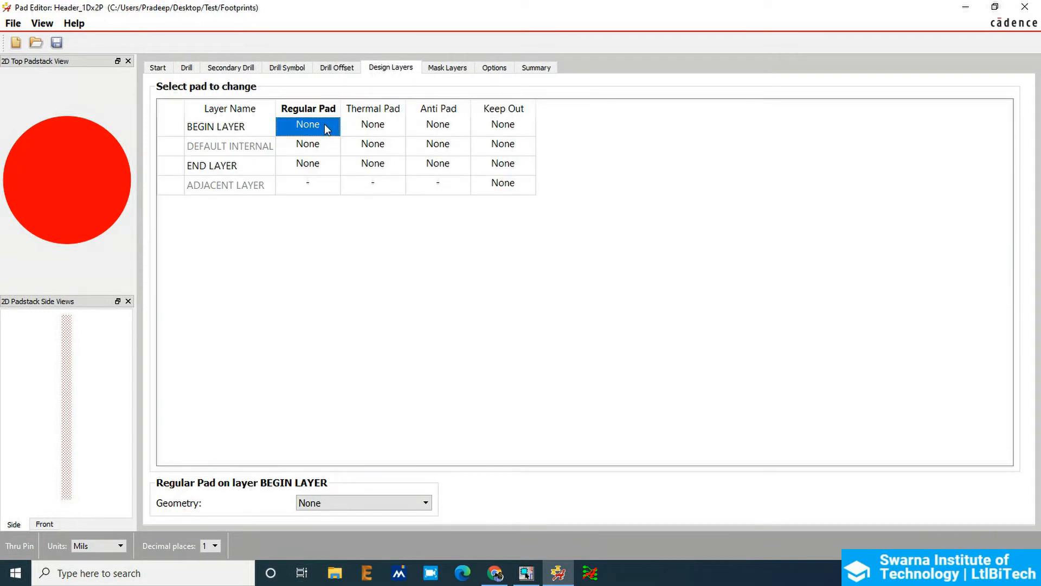
mouse_move(573, 396)
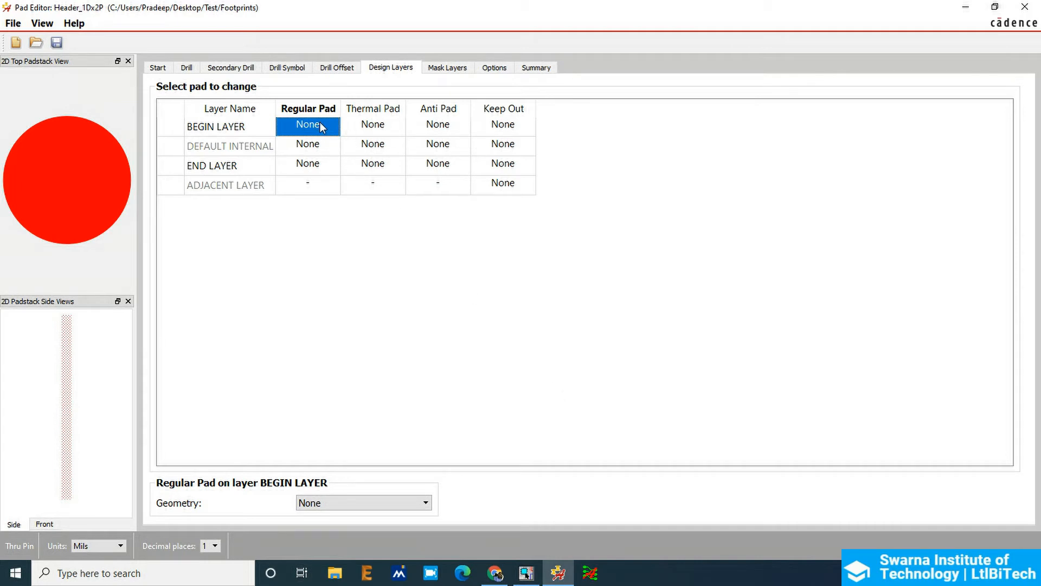
click(229, 126)
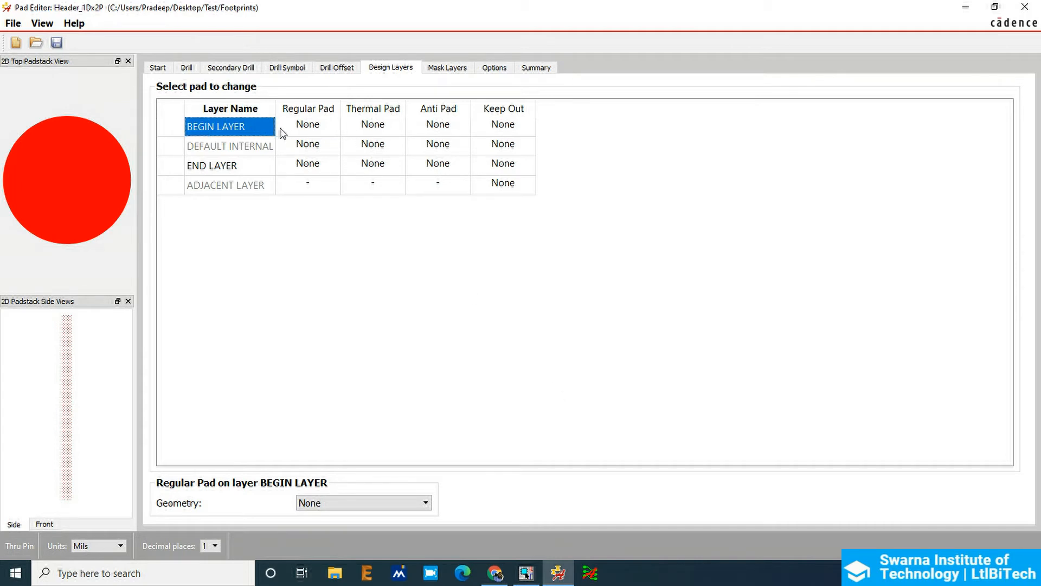
click(424, 503)
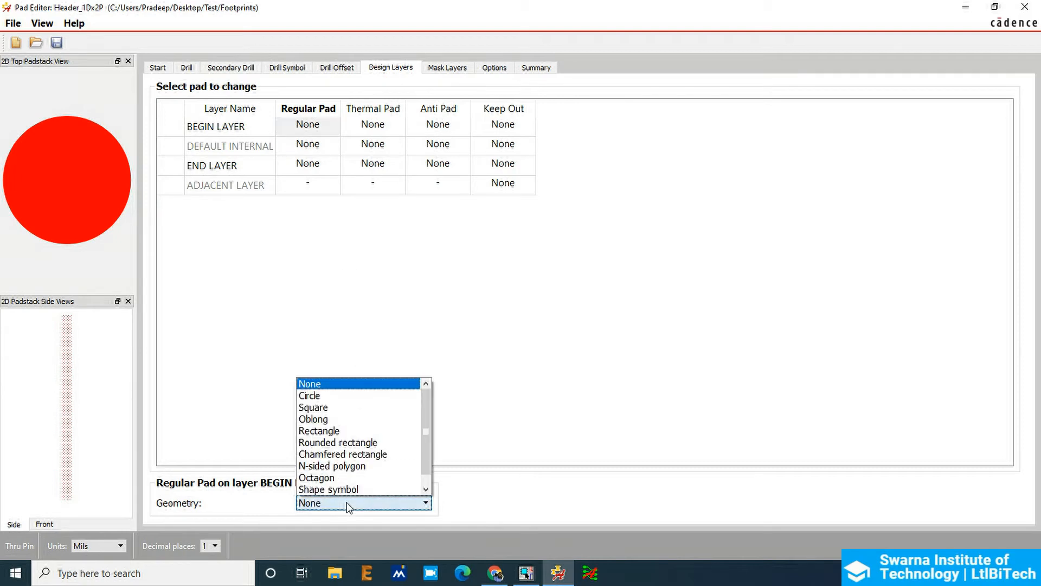
click(309, 394)
text(2)
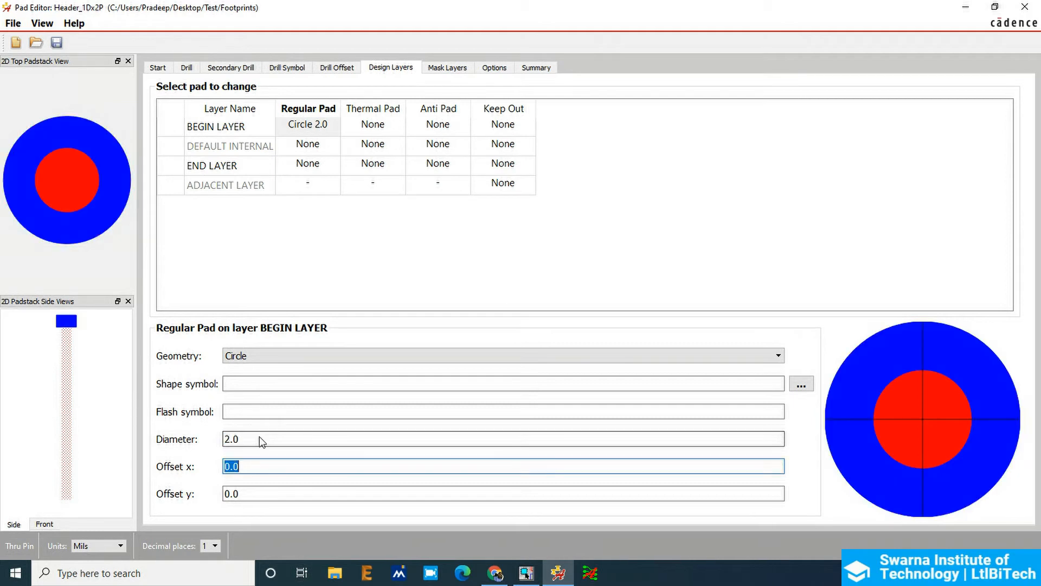
mouse_move(979, 335)
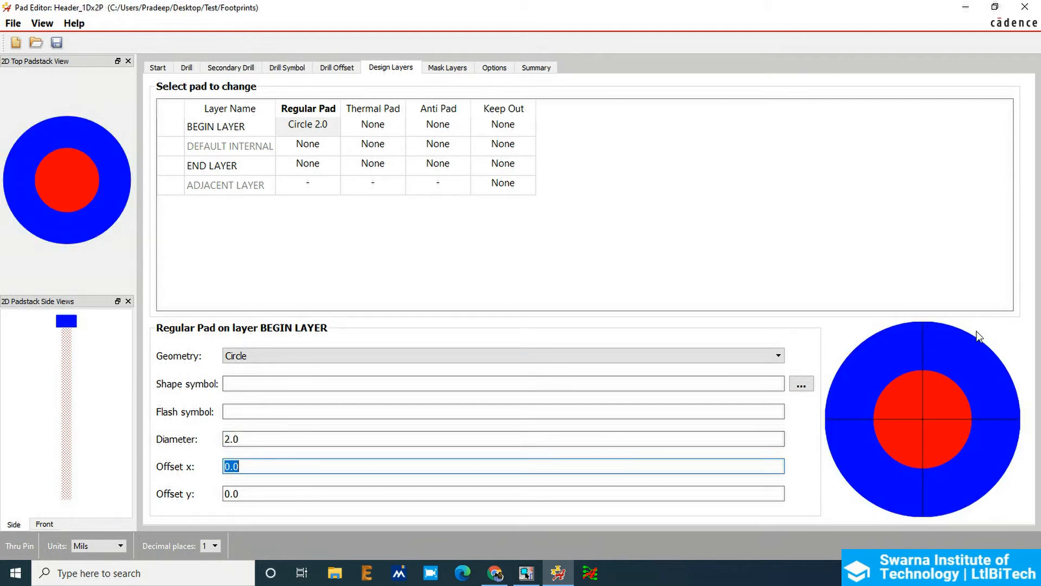
mouse_move(821, 427)
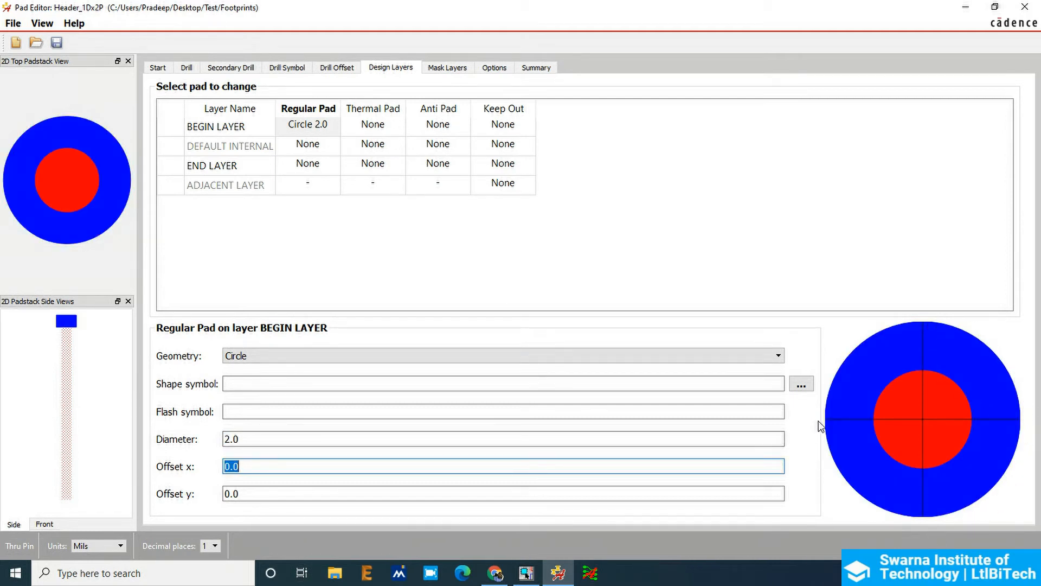
mouse_move(883, 450)
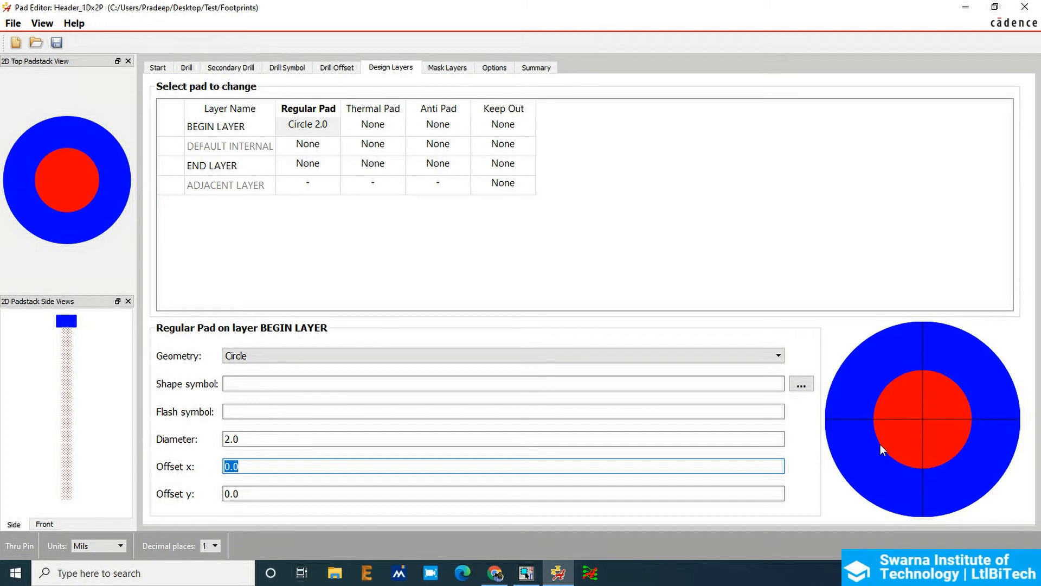
mouse_move(911, 399)
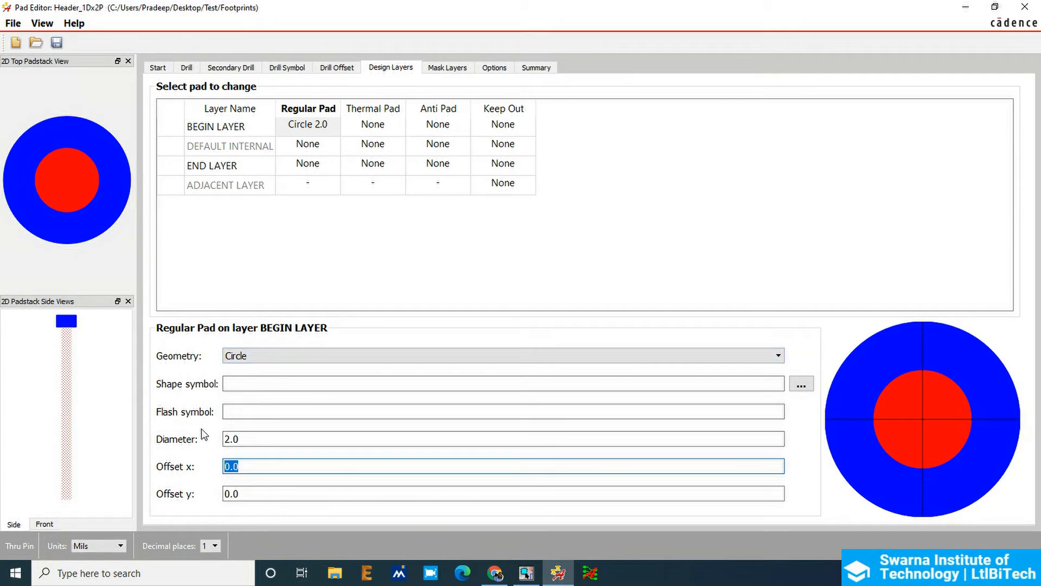
text(0.1)
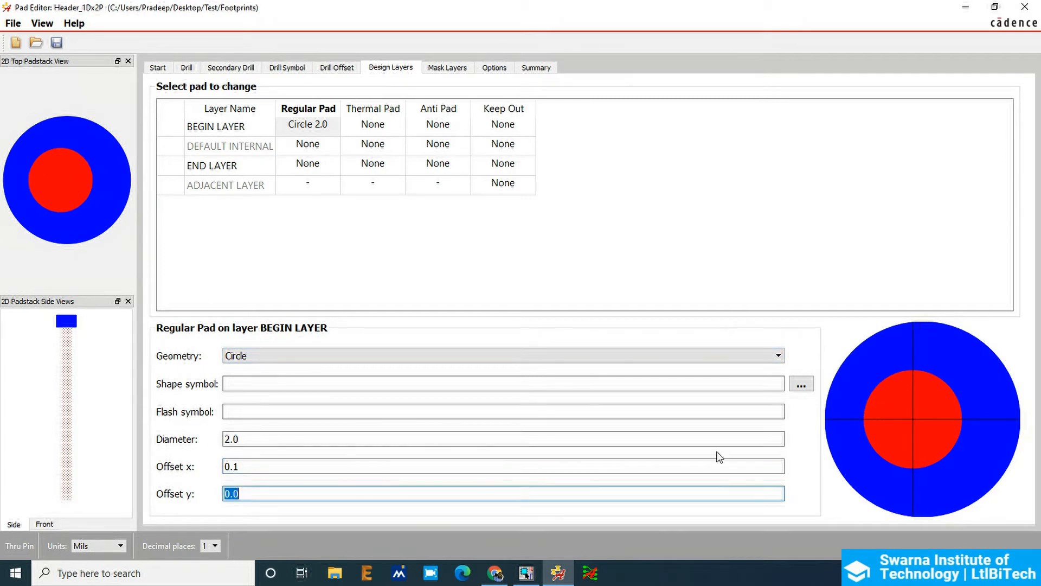
mouse_move(326, 508)
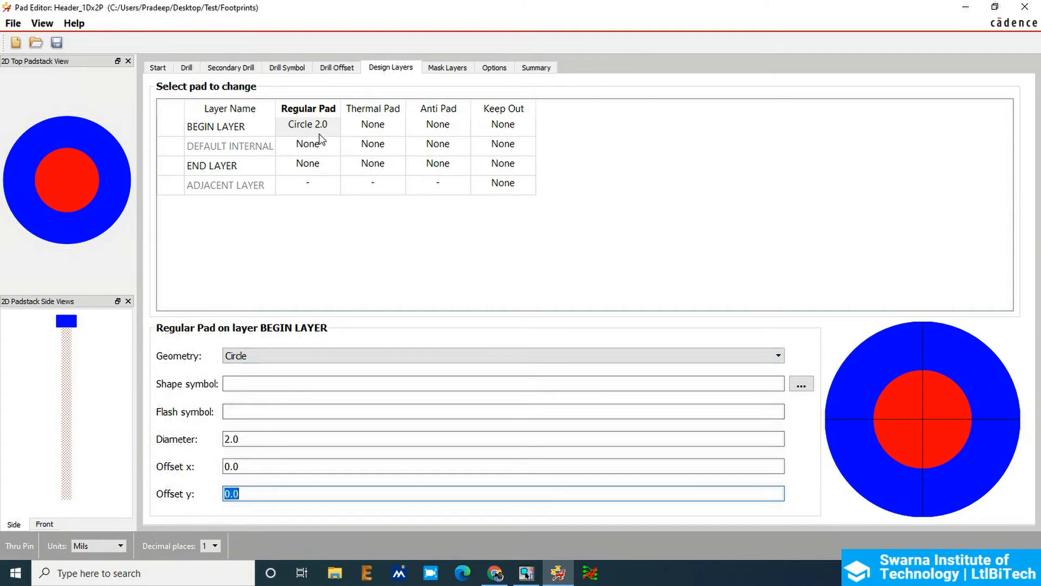
Give the begin layer circular 2.3 thermal and anti pads and a 2.5 circular keep-out
click(307, 144)
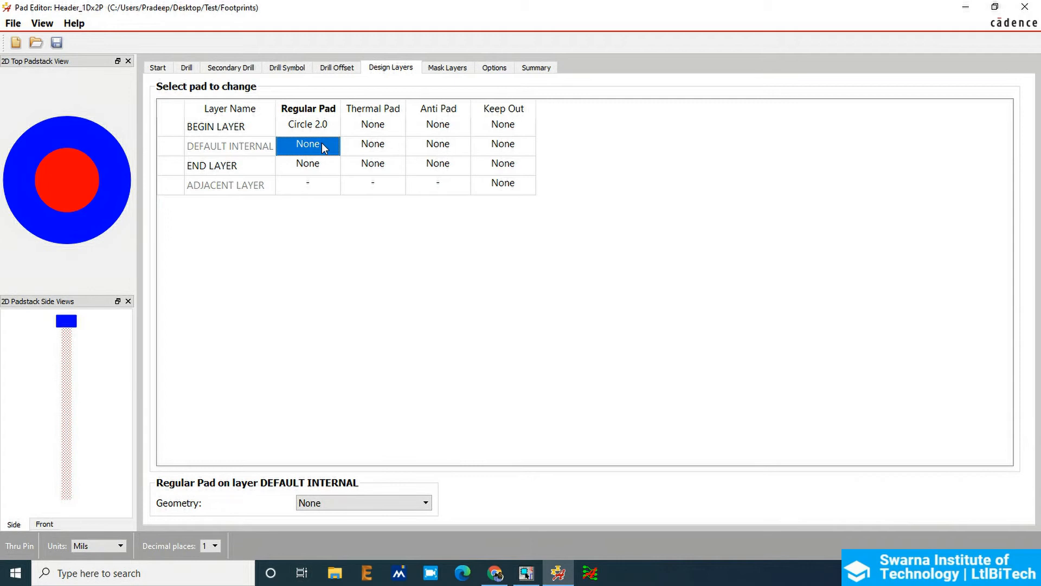
click(372, 124)
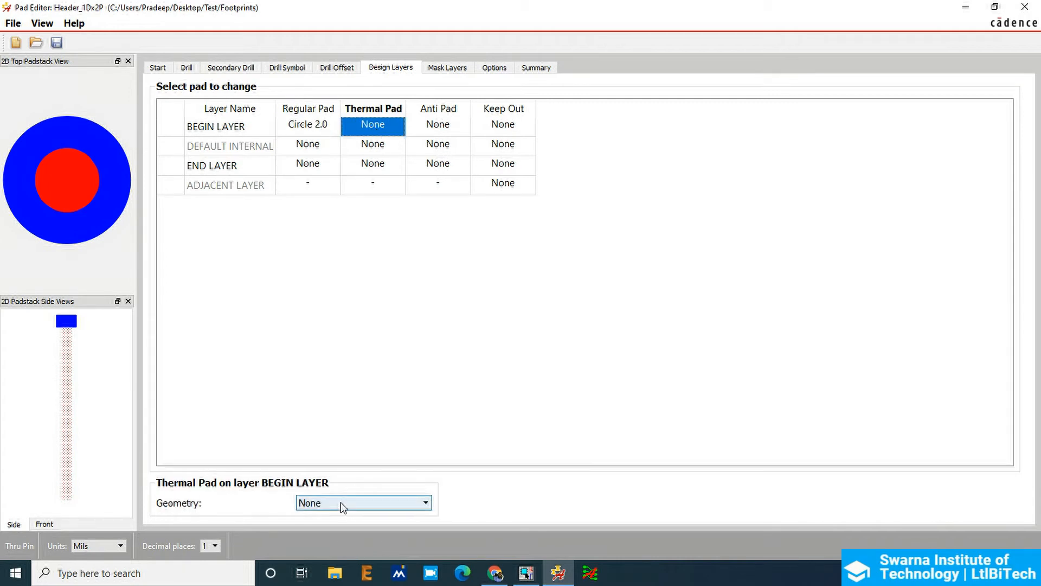
click(362, 502)
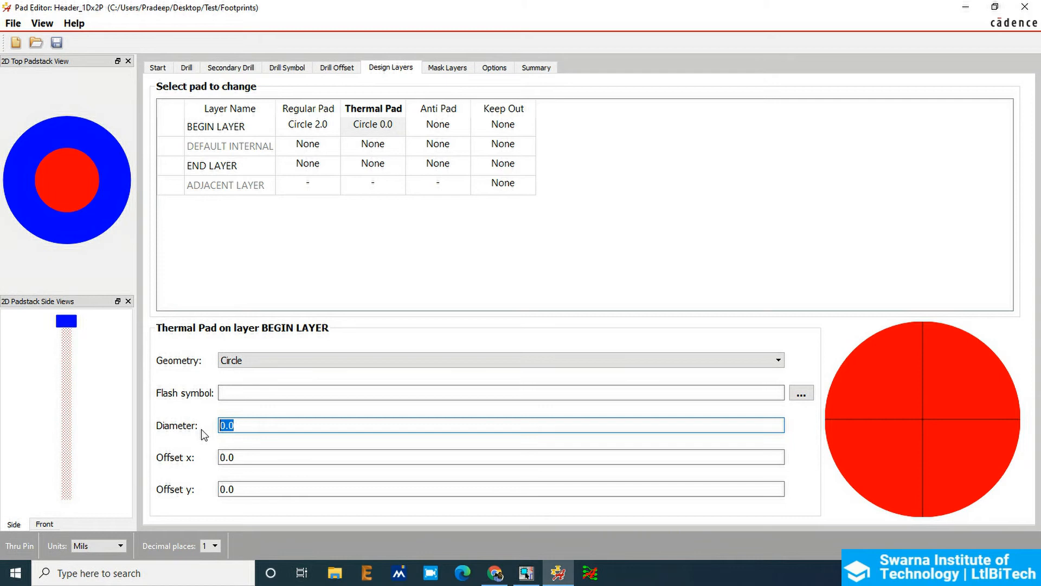
text(2.2)
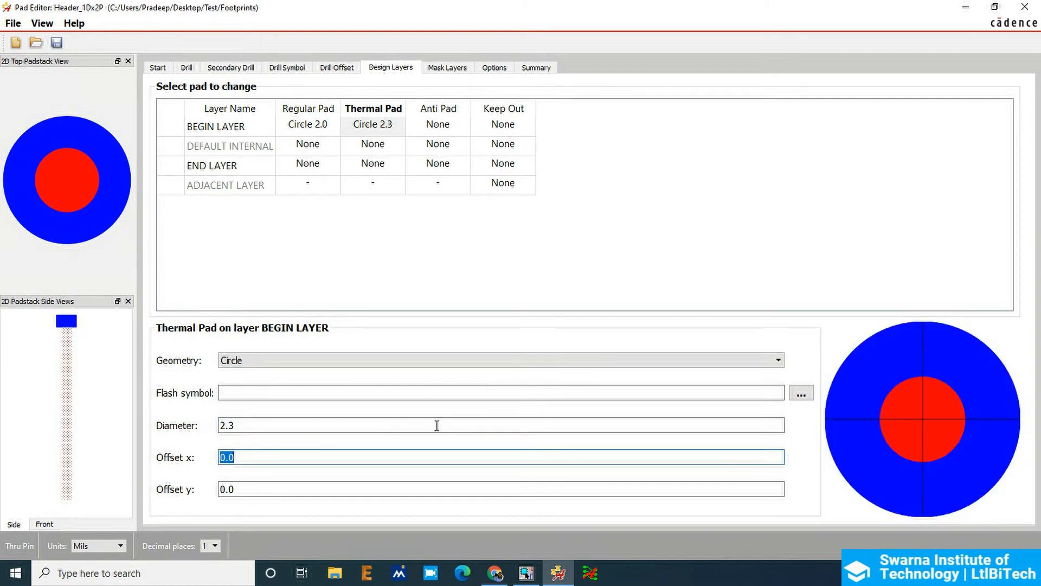
click(437, 124)
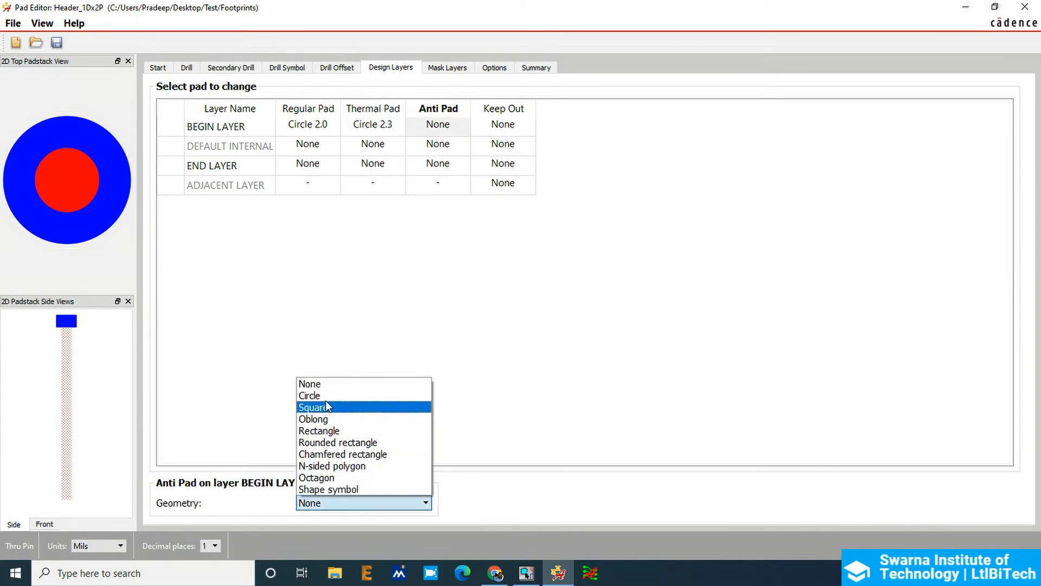
click(309, 395)
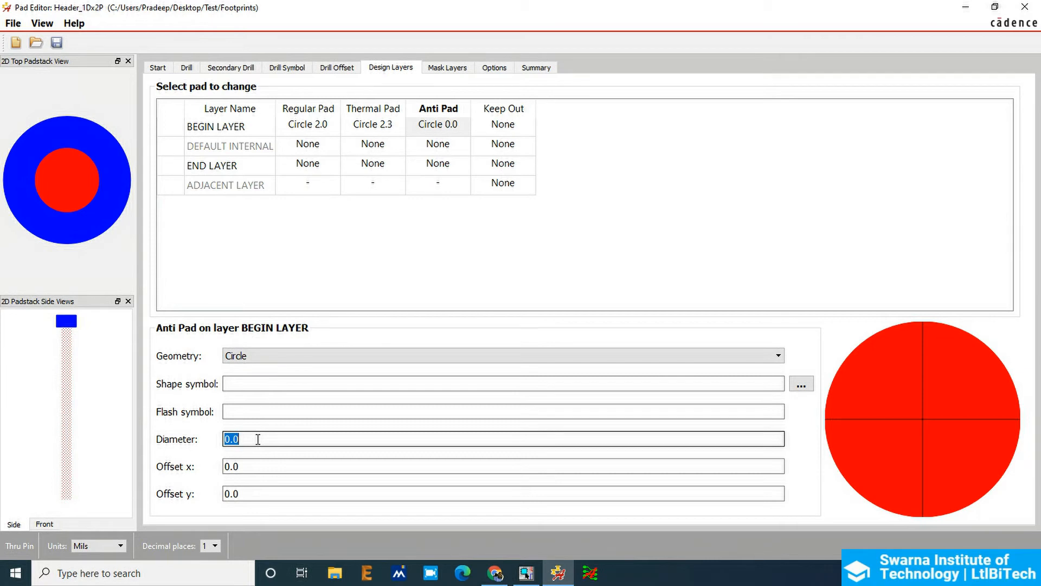
click(307, 144)
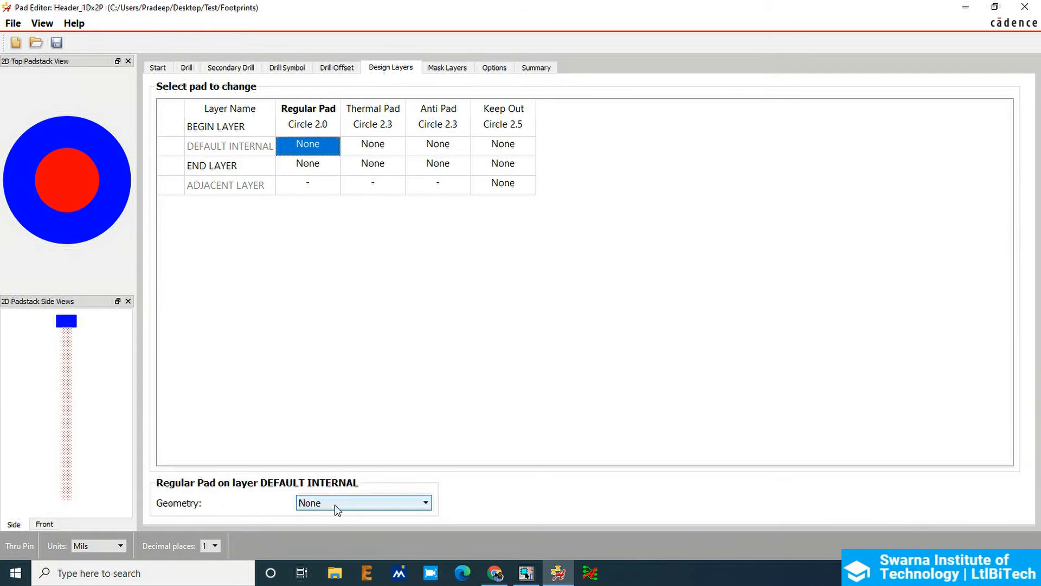
Set DEFAULT INTERNAL pads circular: 2.0 regular, 2.3 thermal and anti, 2.5 keep-out
click(359, 403)
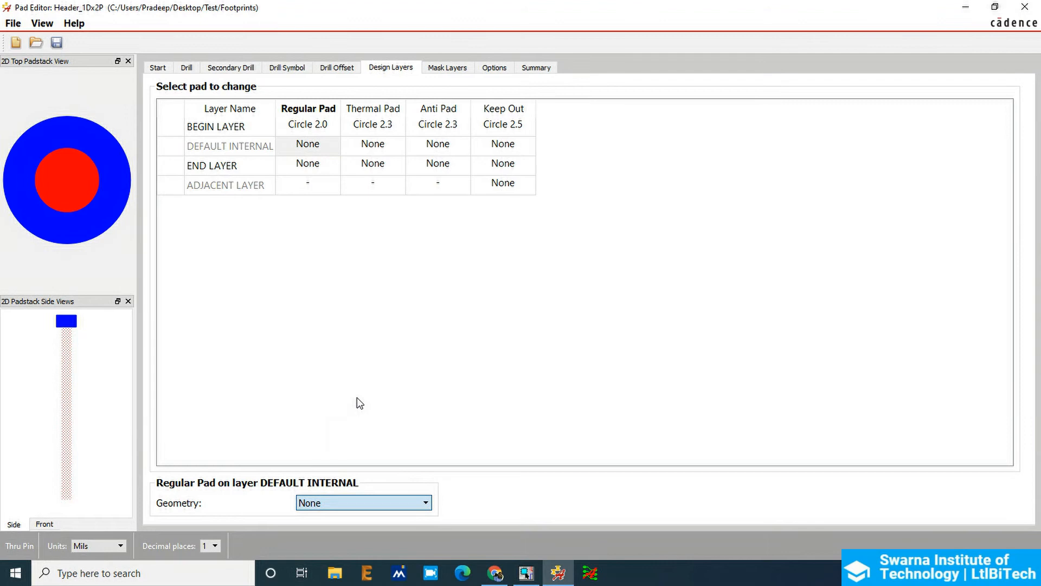
click(364, 502)
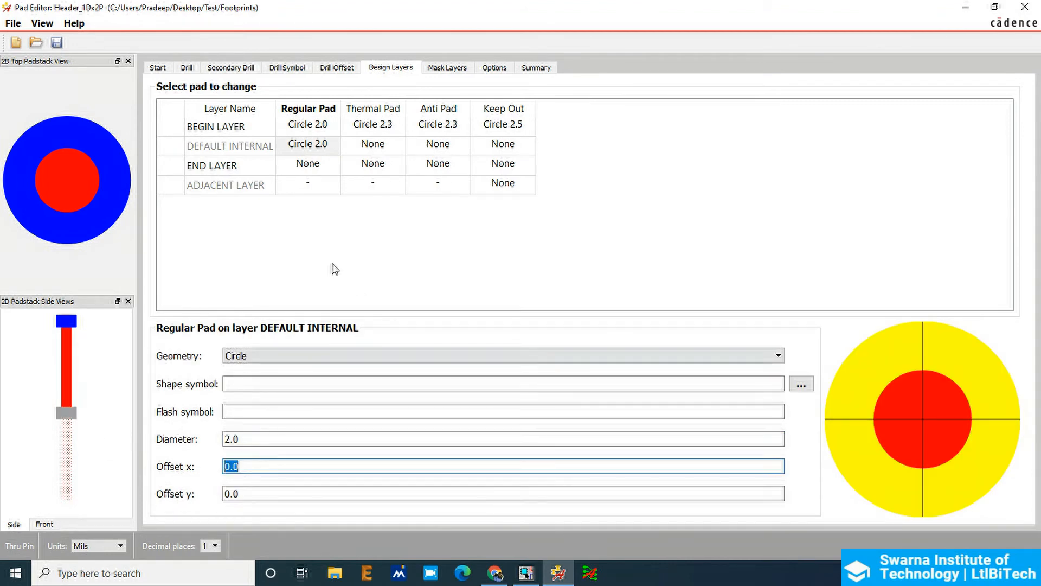
click(372, 145)
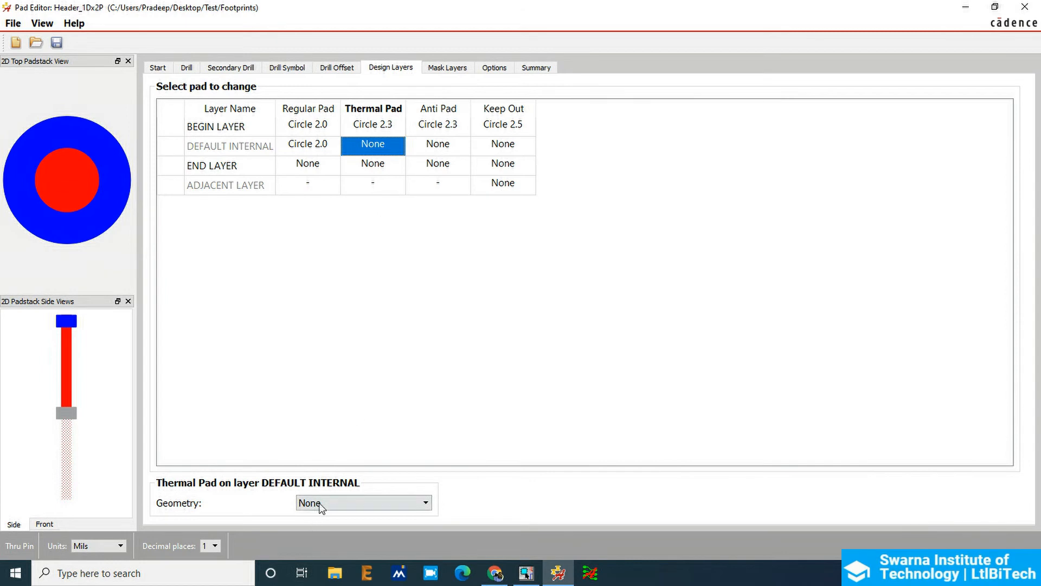
click(363, 502)
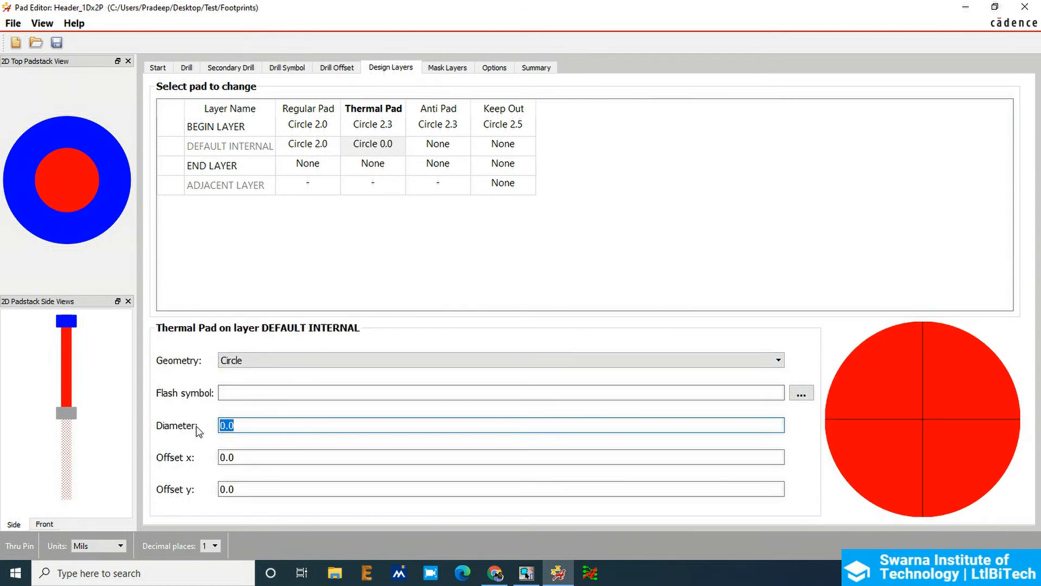
text(2.3)
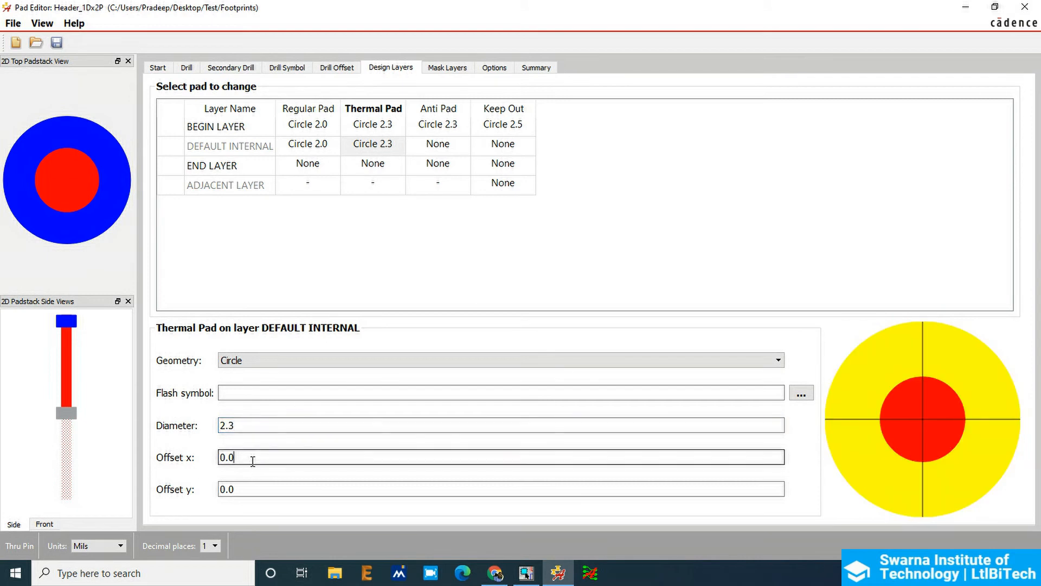
click(437, 144)
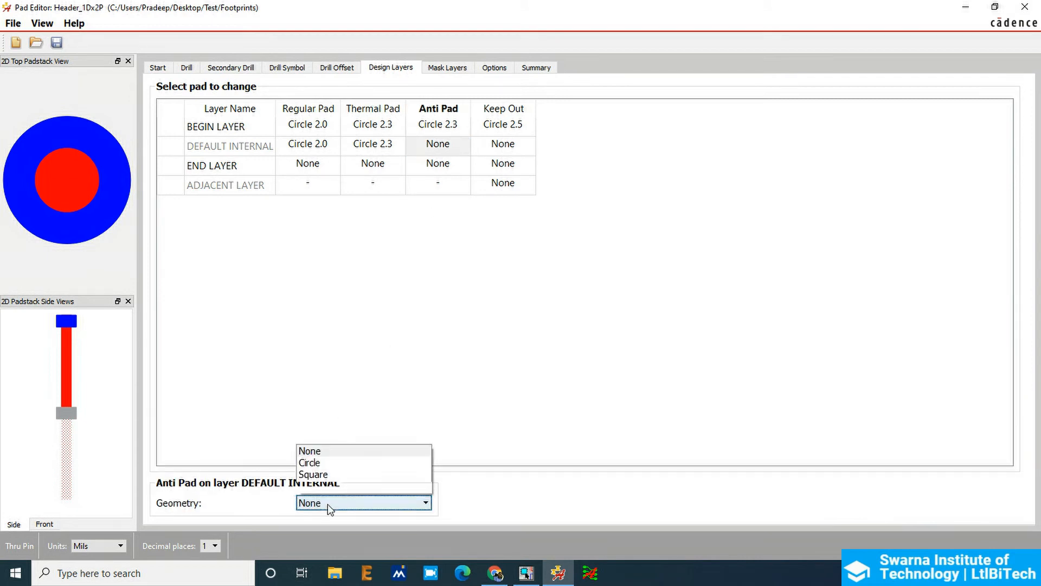
click(309, 462)
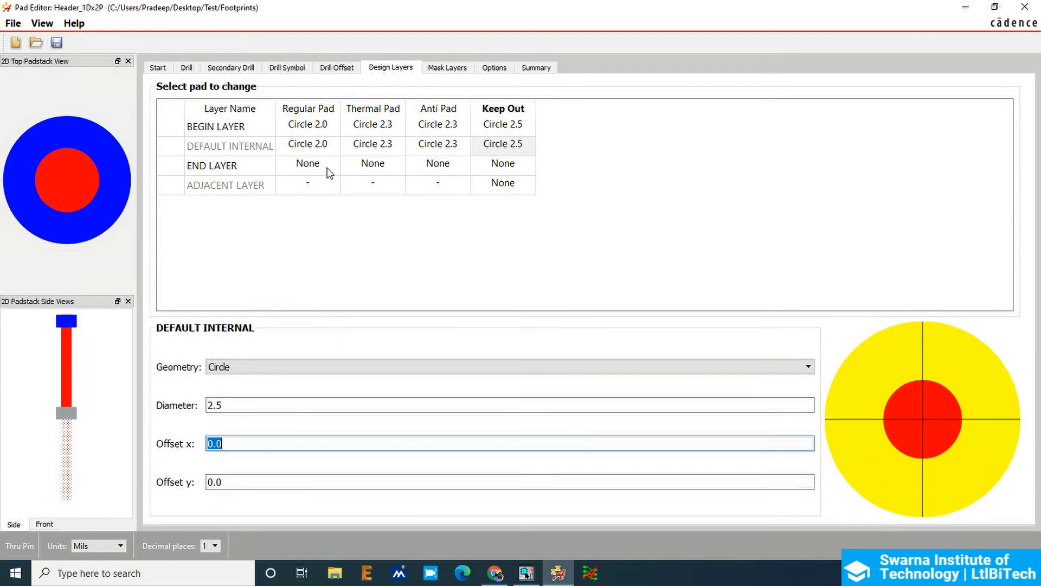
click(307, 163)
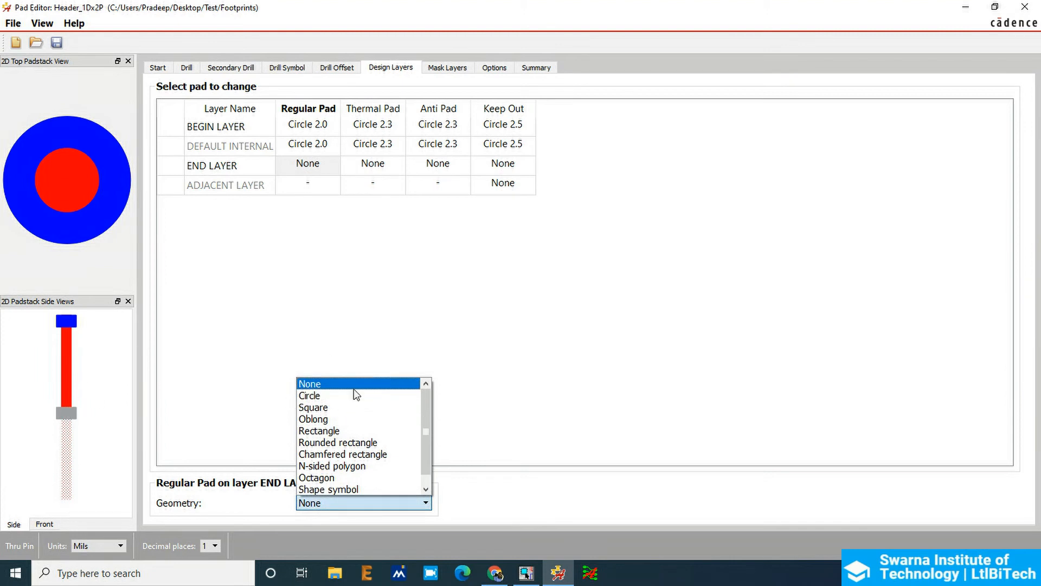
Set END LAYER pads circular: 2.0 regular, 2.3 thermal and anti, 2.5 keep-out
click(309, 395)
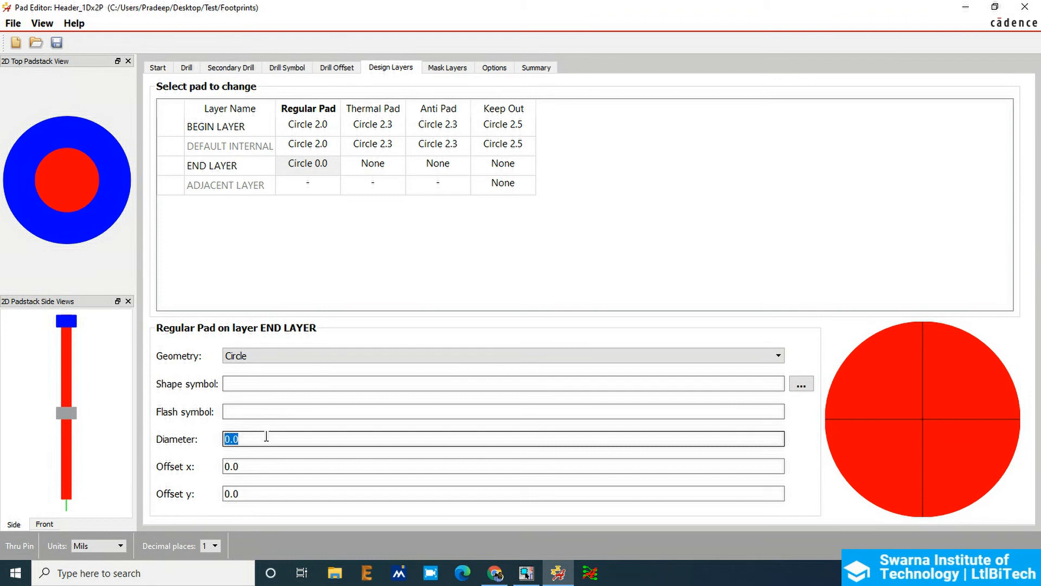
text(2.0)
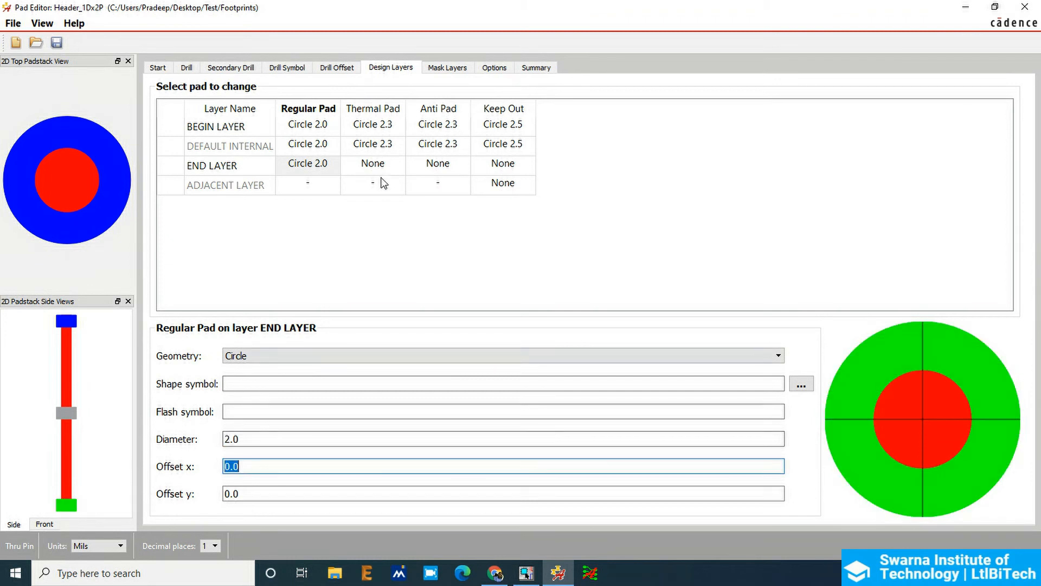
click(372, 163)
text(2)
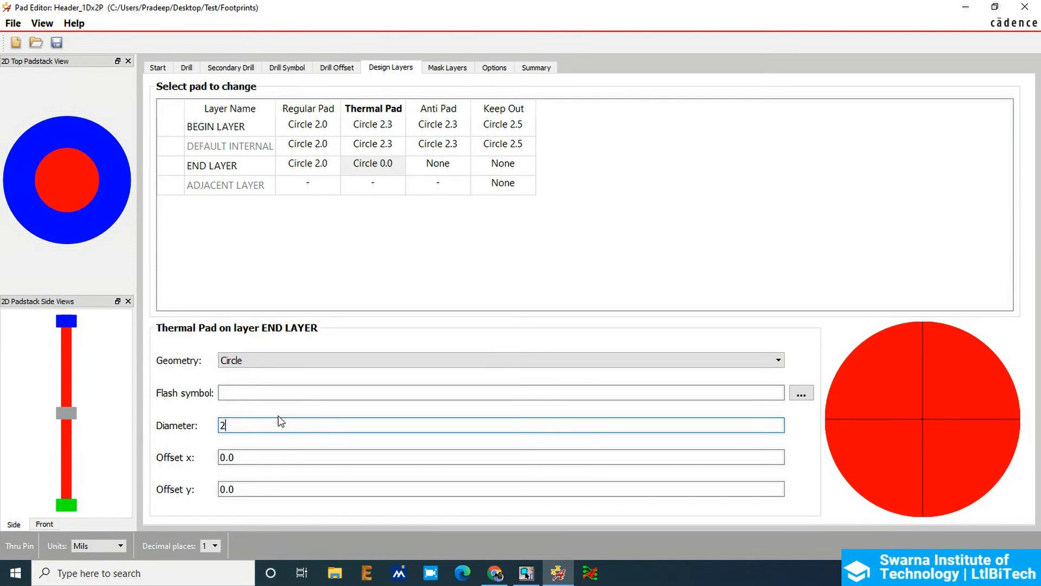
click(437, 164)
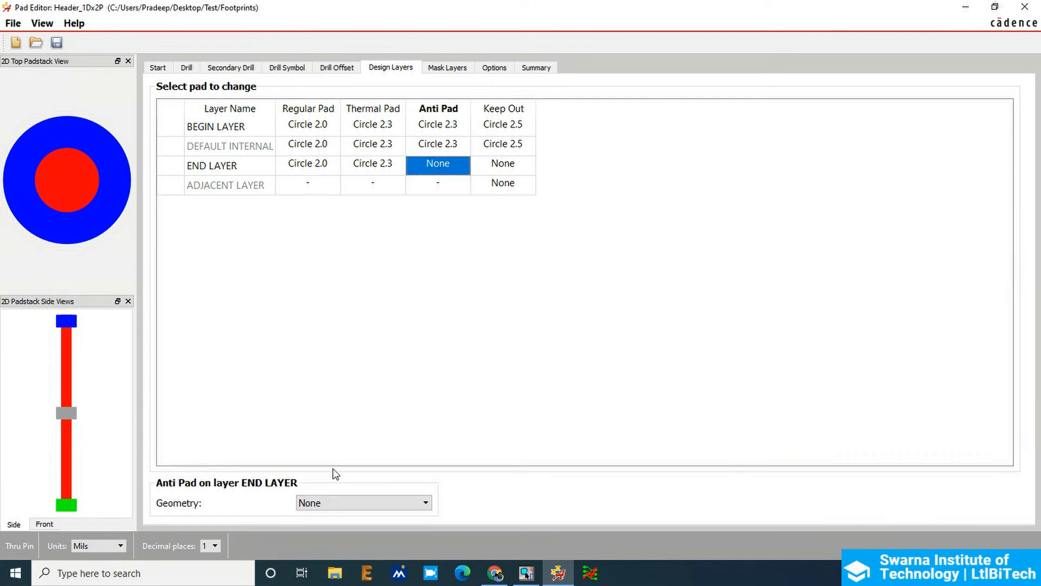
click(364, 502)
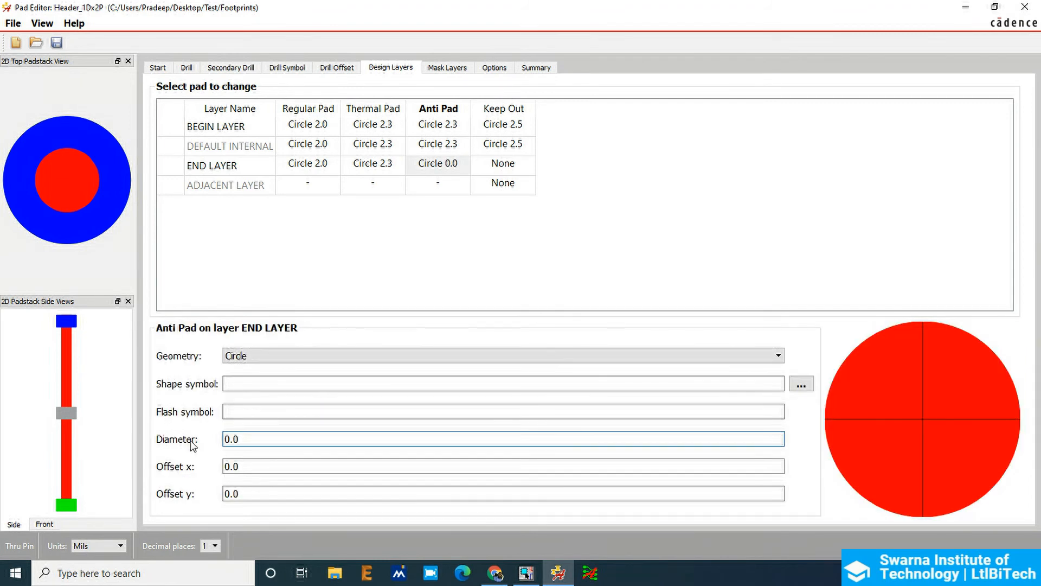
text(2.3)
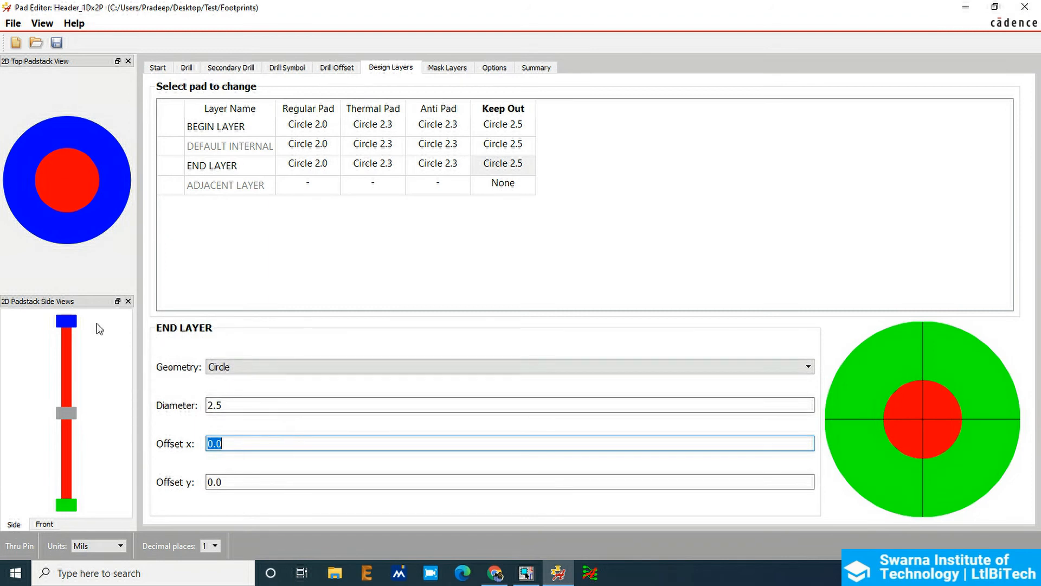
mouse_move(431, 93)
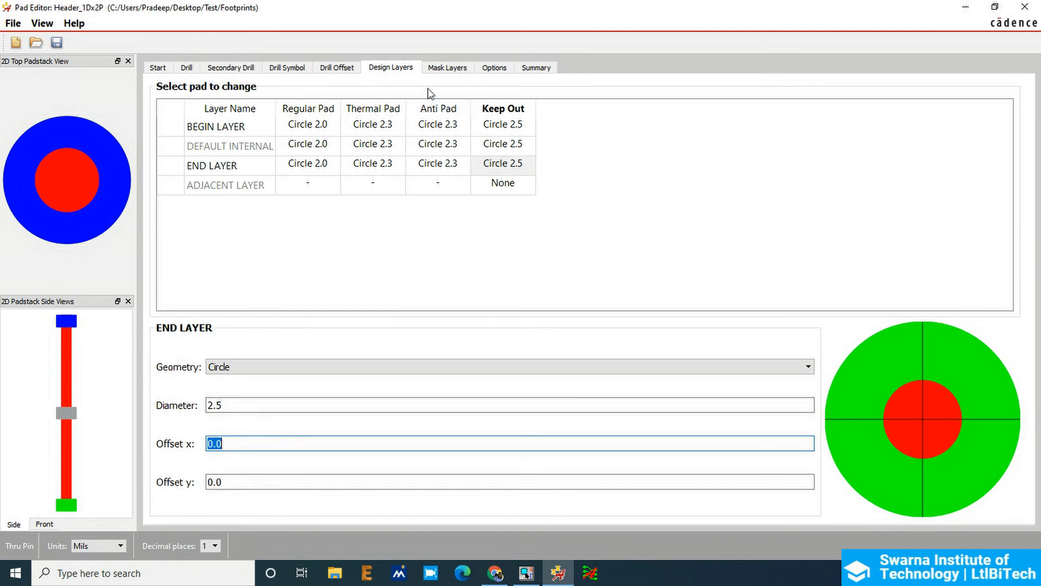
click(447, 67)
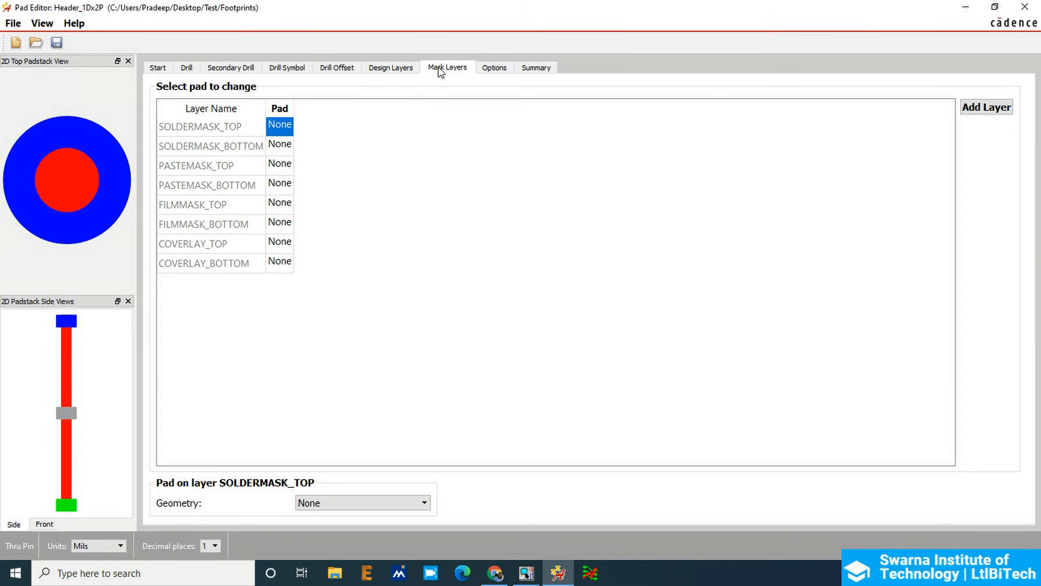
mouse_move(312, 114)
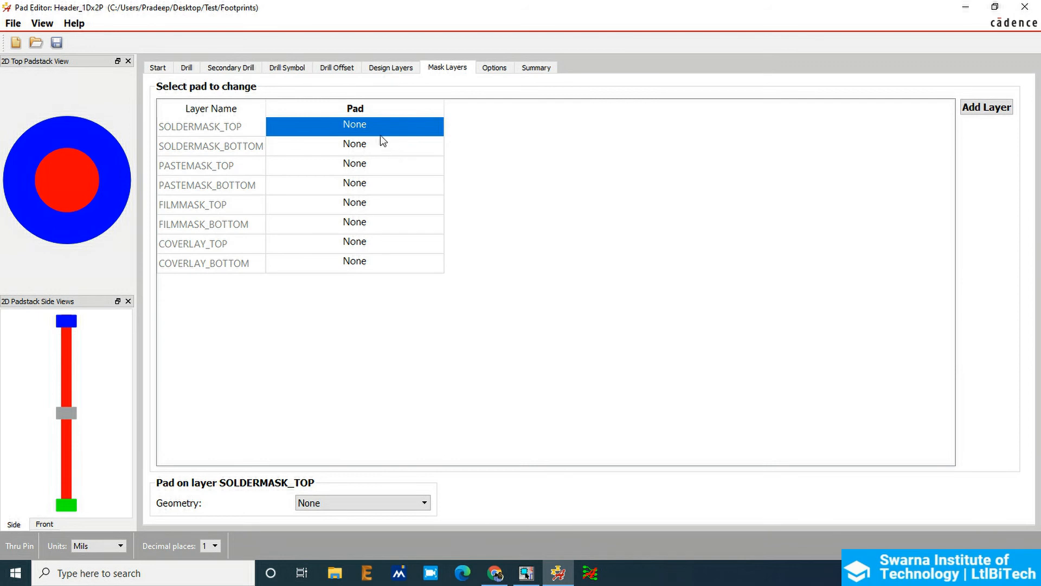
mouse_move(377, 138)
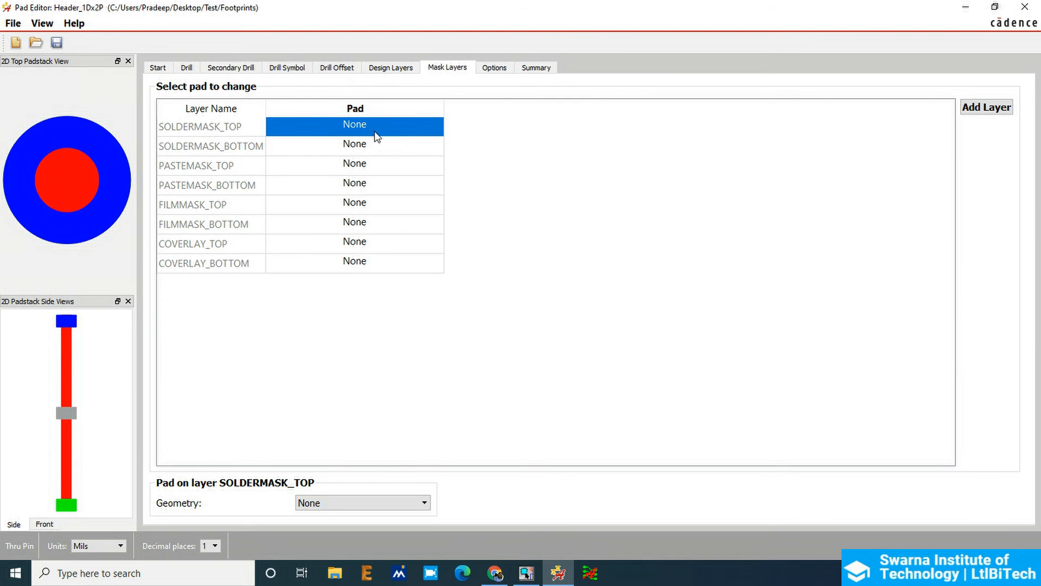
mouse_move(410, 138)
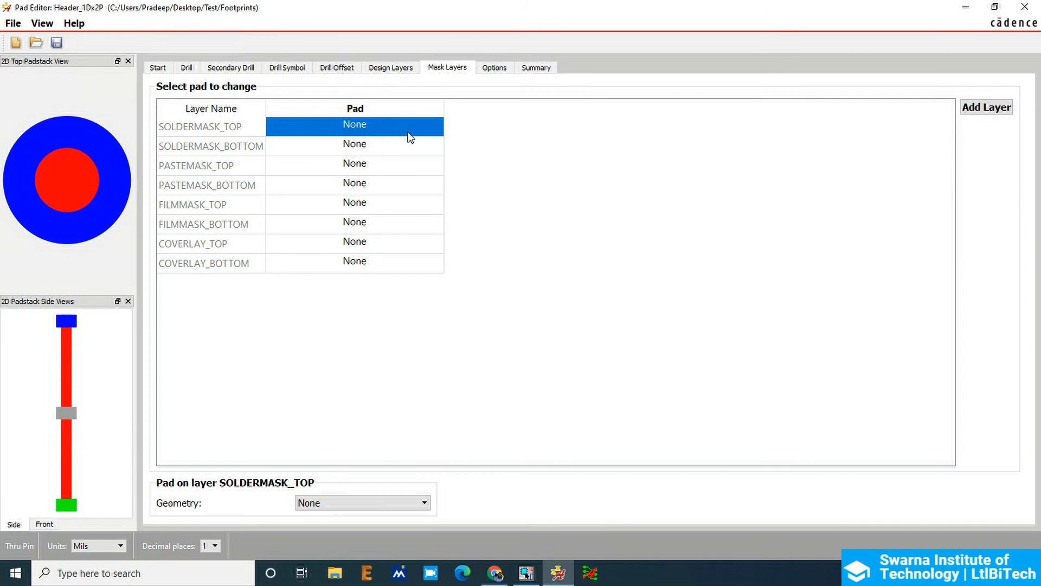
mouse_move(396, 126)
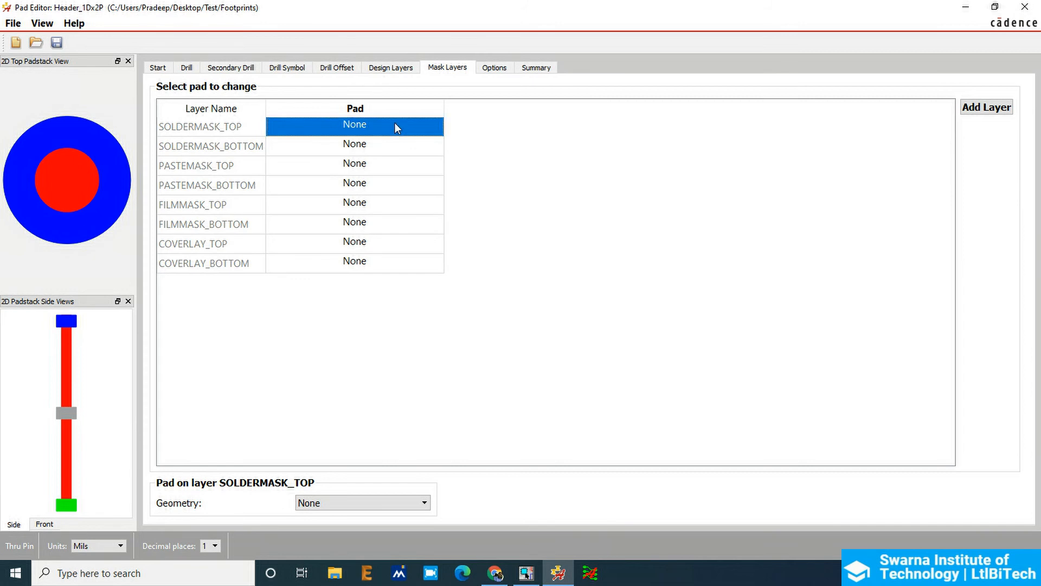
Give SOLDERMASK_TOP and SOLDERMASK_BOTTOM circular 2.3 pads
click(424, 502)
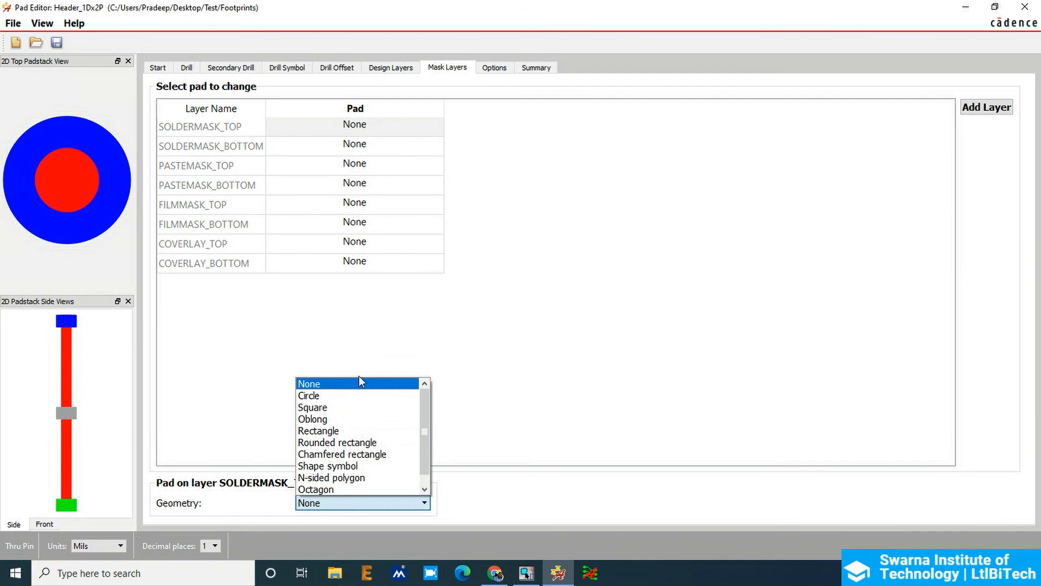
click(308, 395)
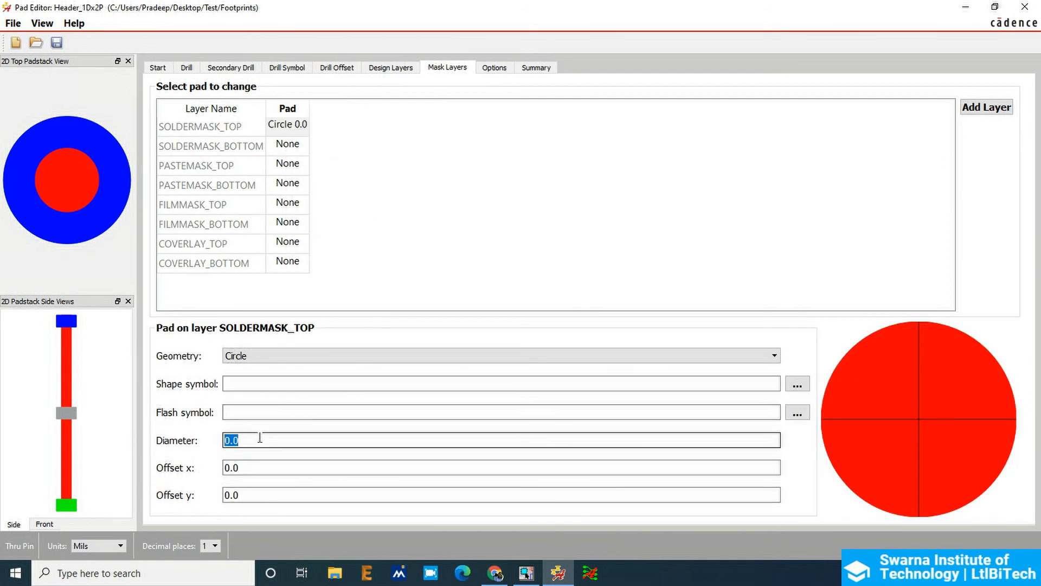
text(2)
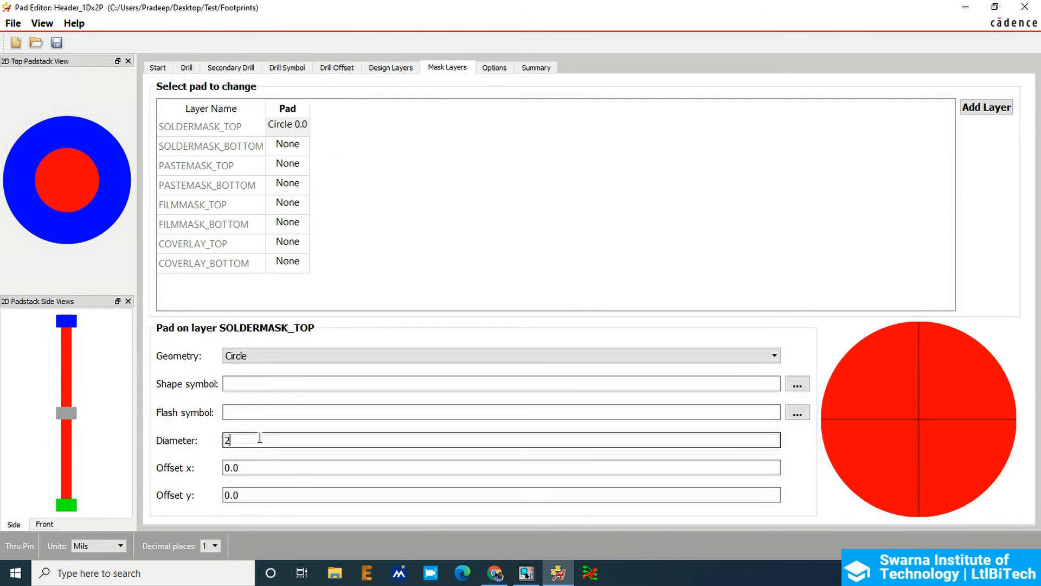
text(.254)
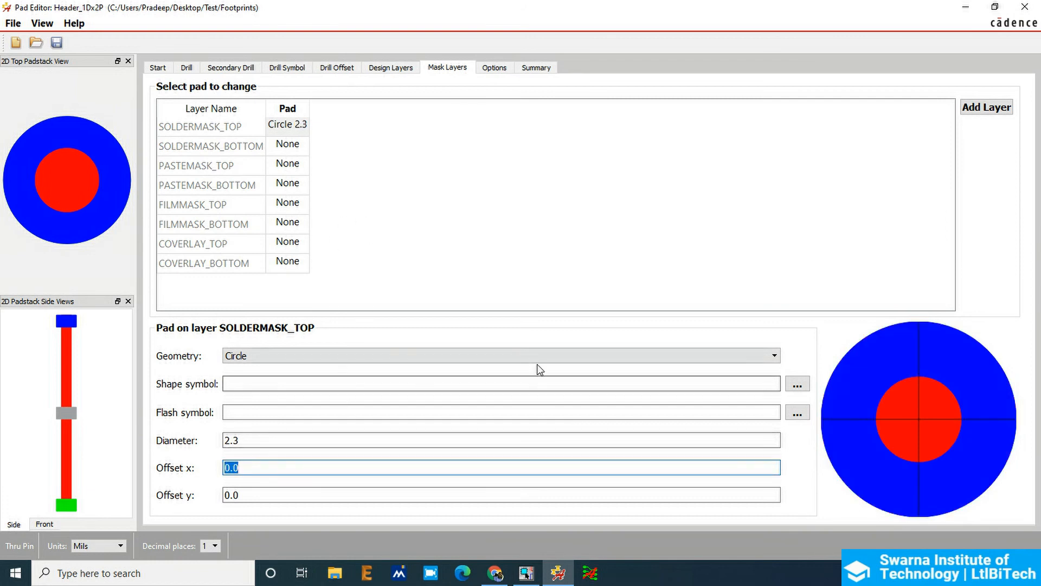
click(286, 145)
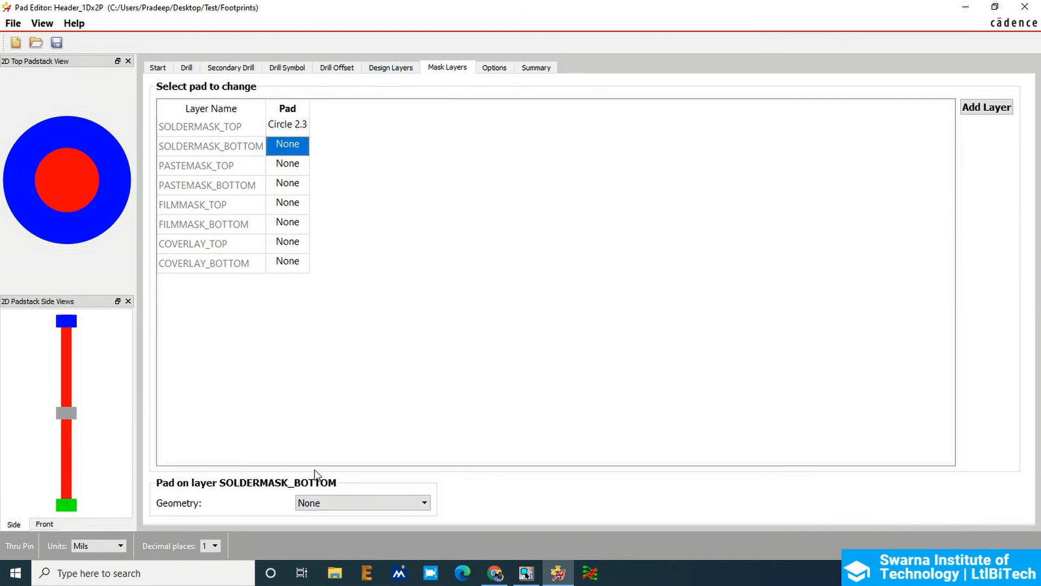
click(362, 502)
text(2.3)
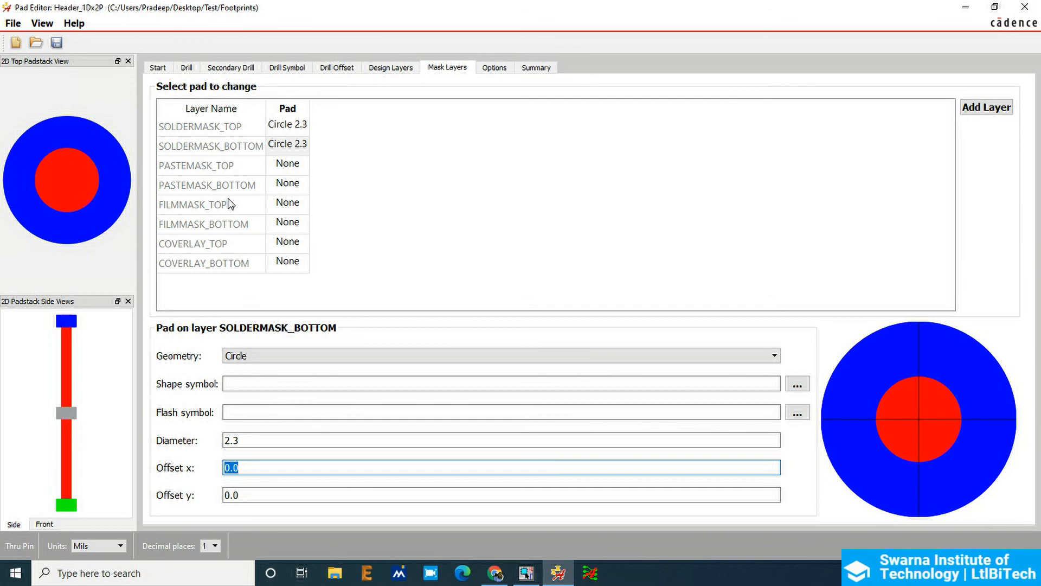
mouse_move(282, 174)
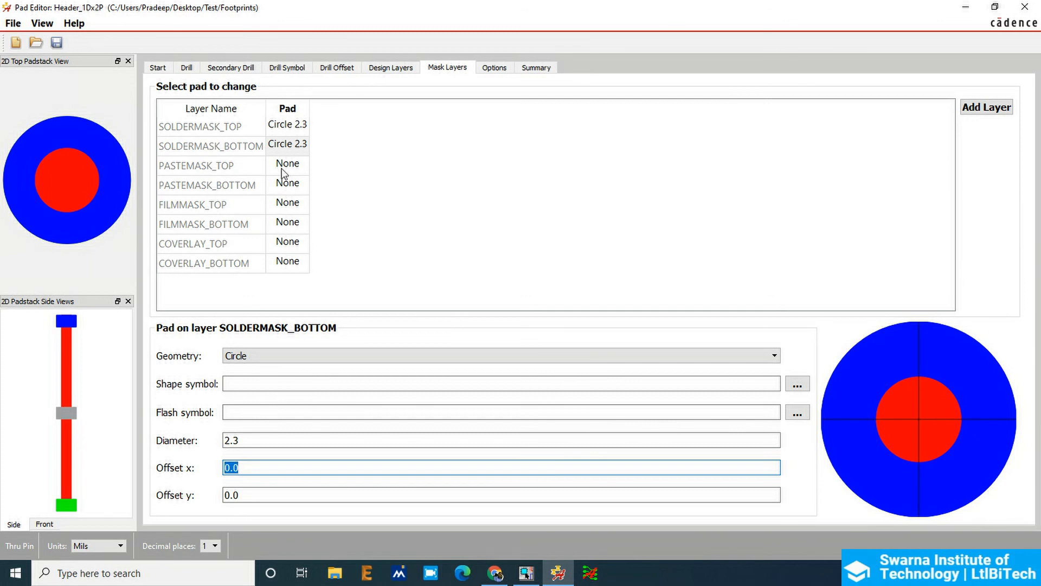
click(494, 67)
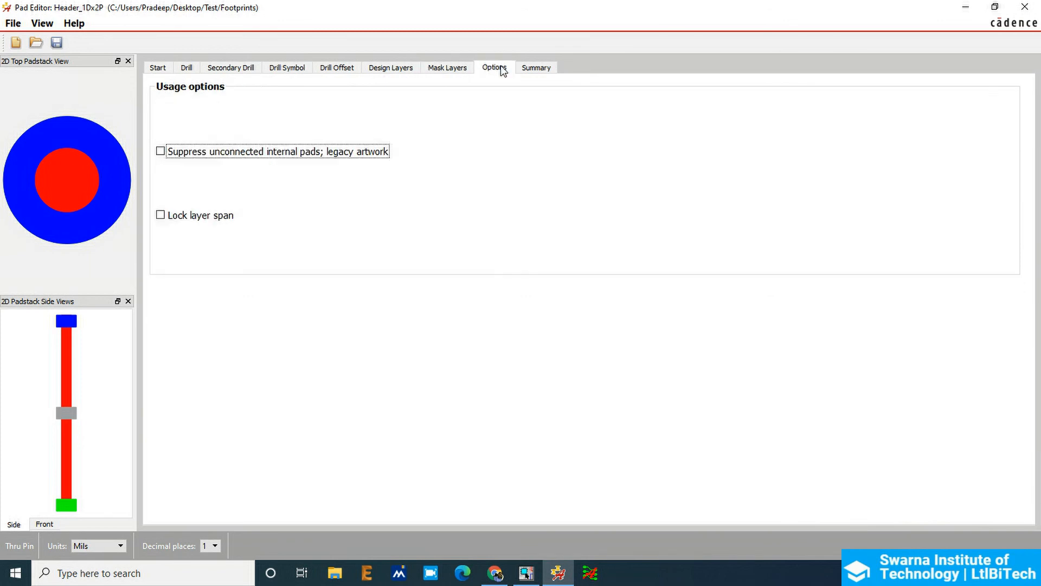
mouse_move(213, 195)
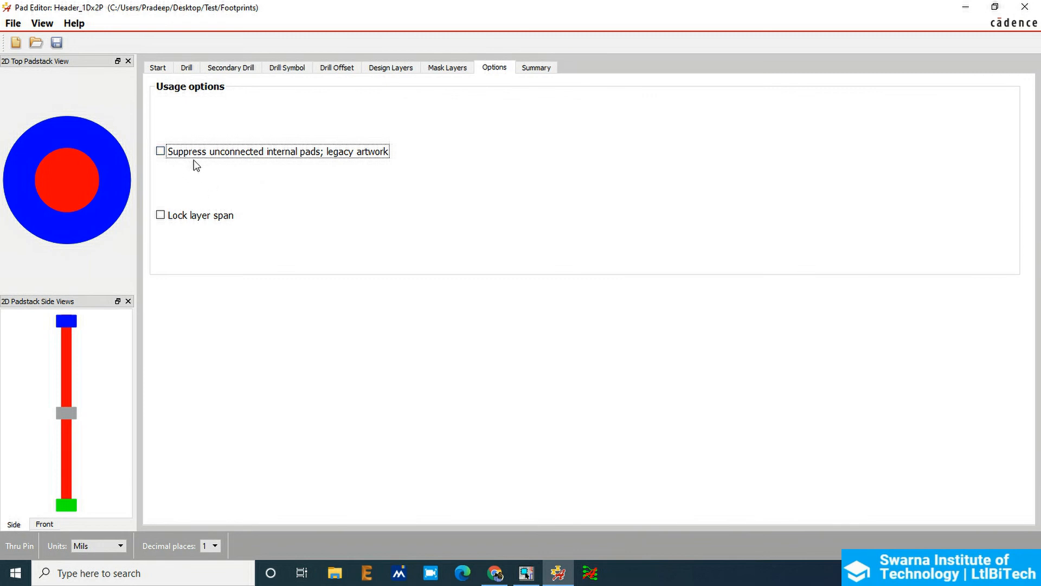
mouse_move(345, 197)
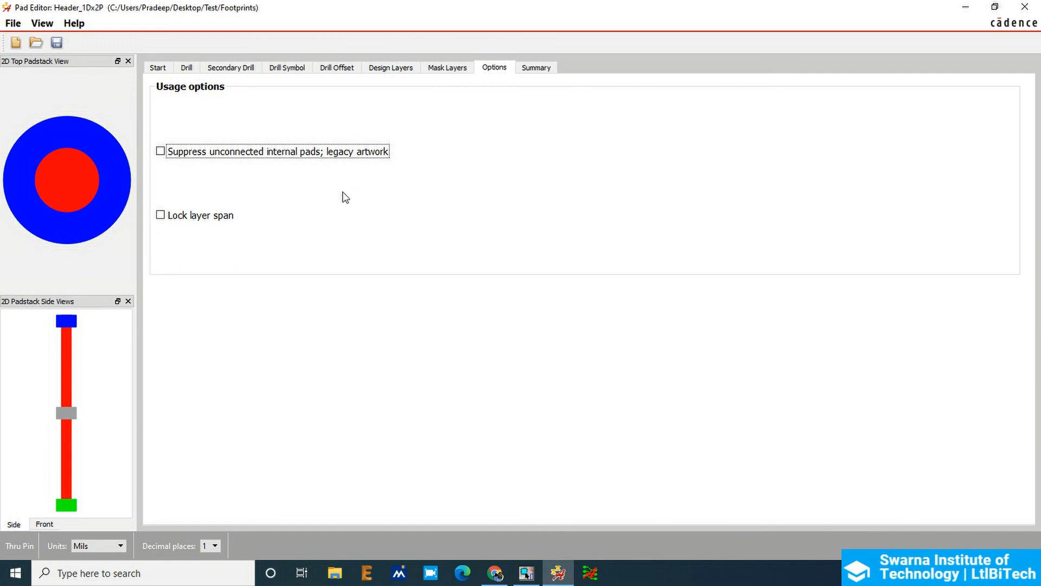
mouse_move(501, 99)
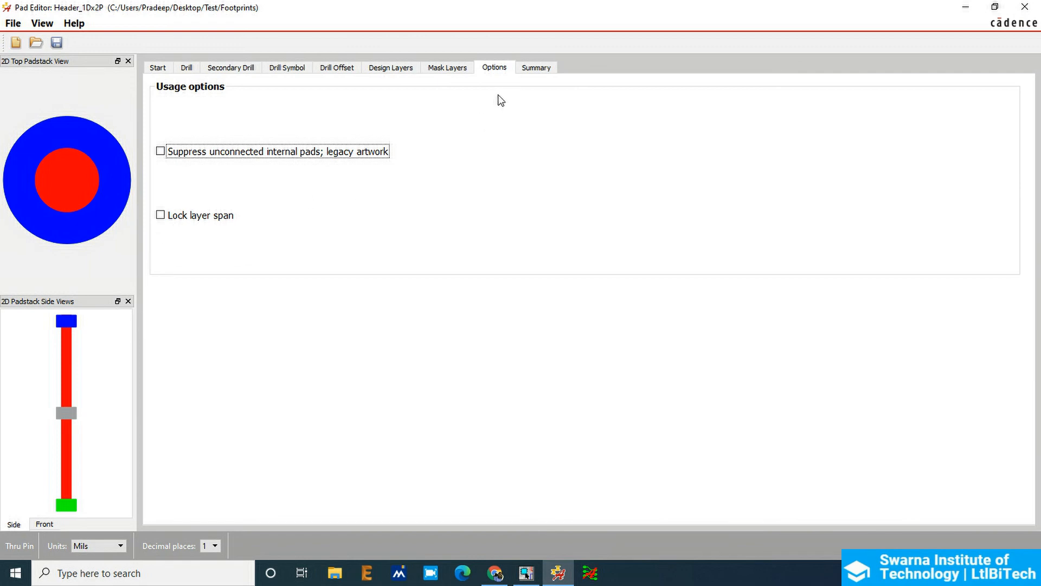
Review the padstack summary and save it as a web file
click(535, 67)
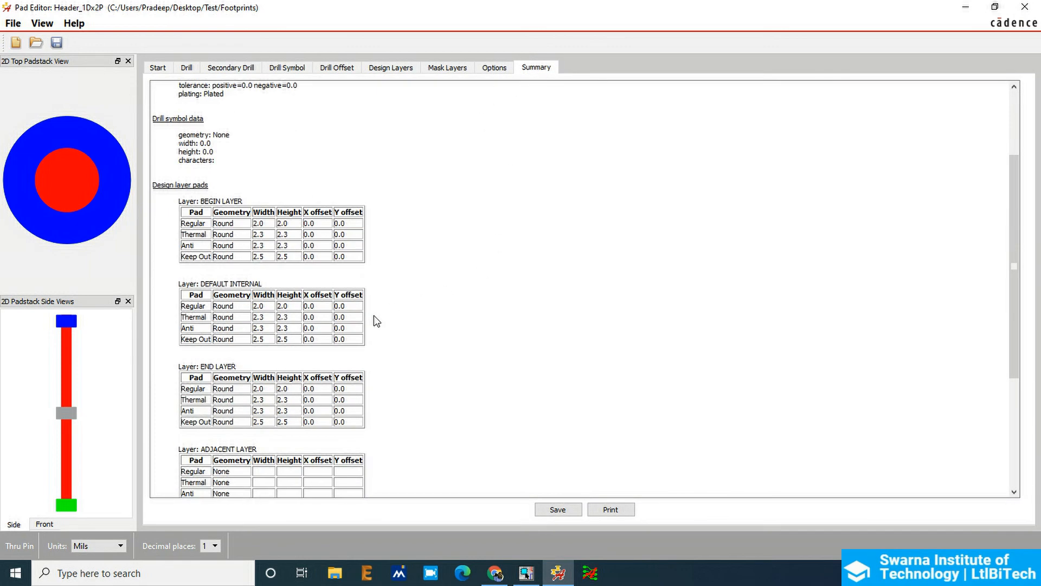
scroll(down, 3)
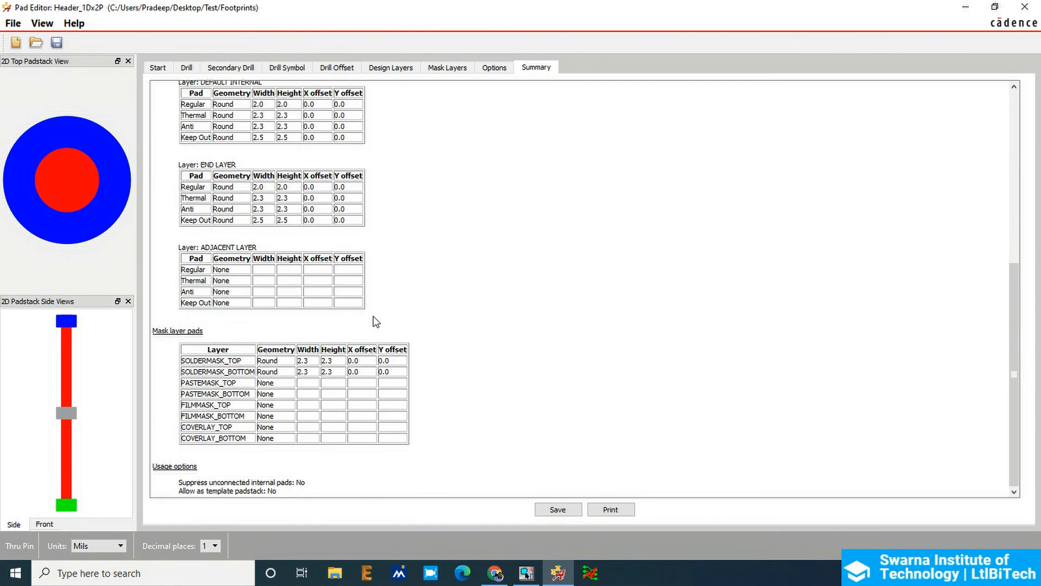
mouse_move(560, 454)
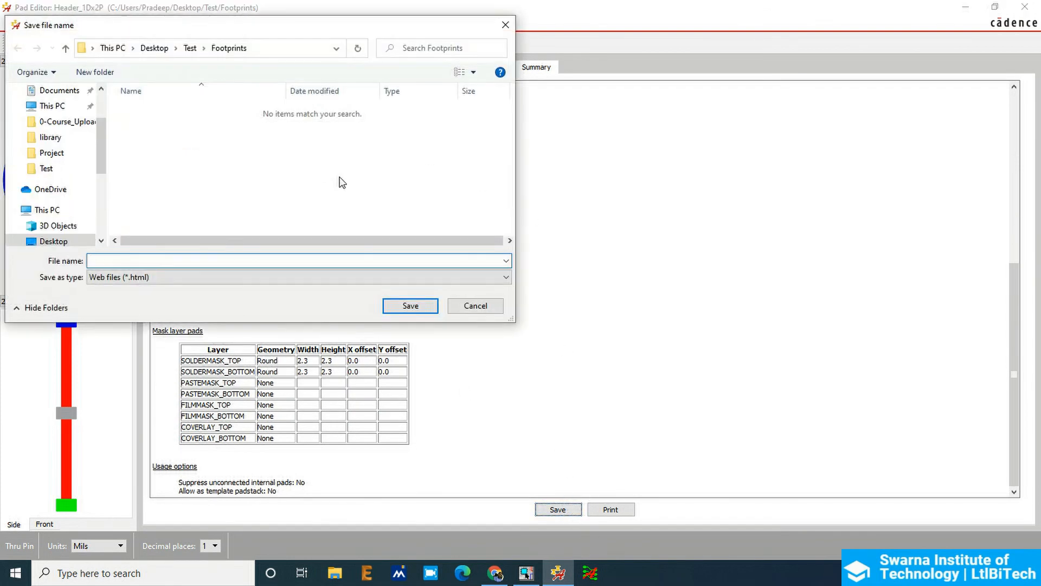
click(474, 306)
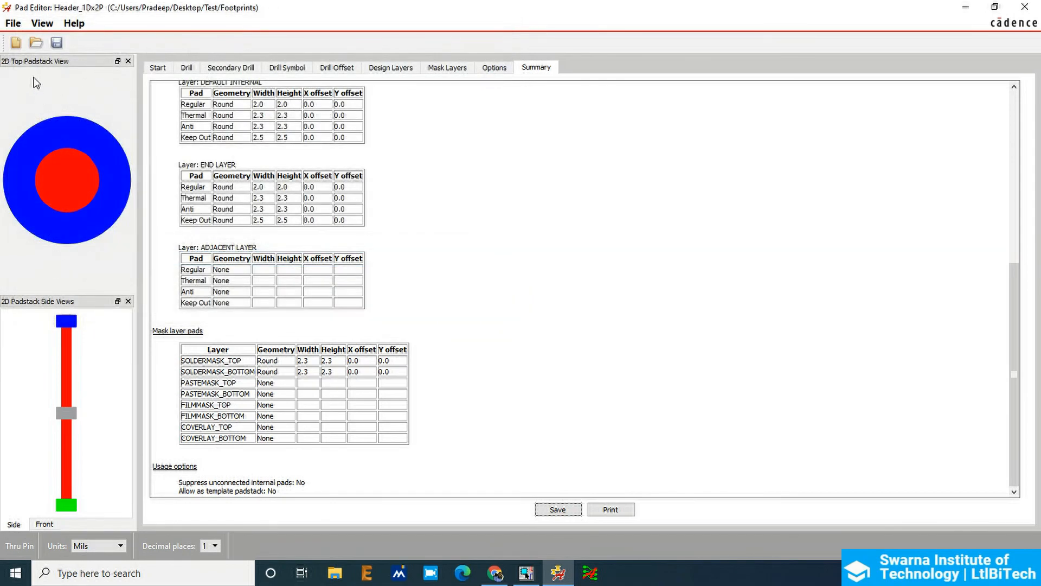